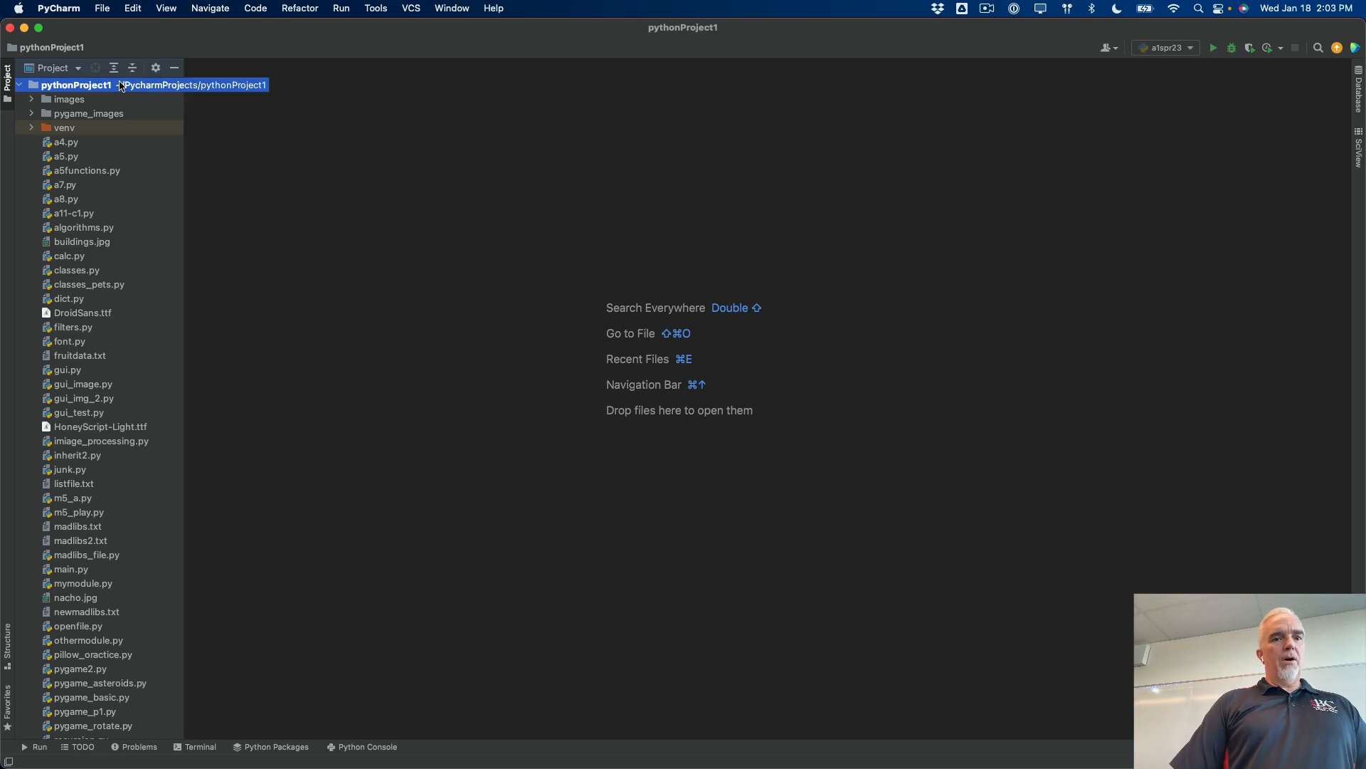
Create a new Python file named a1.py in the pythonProject1 folder
right_click(74, 84)
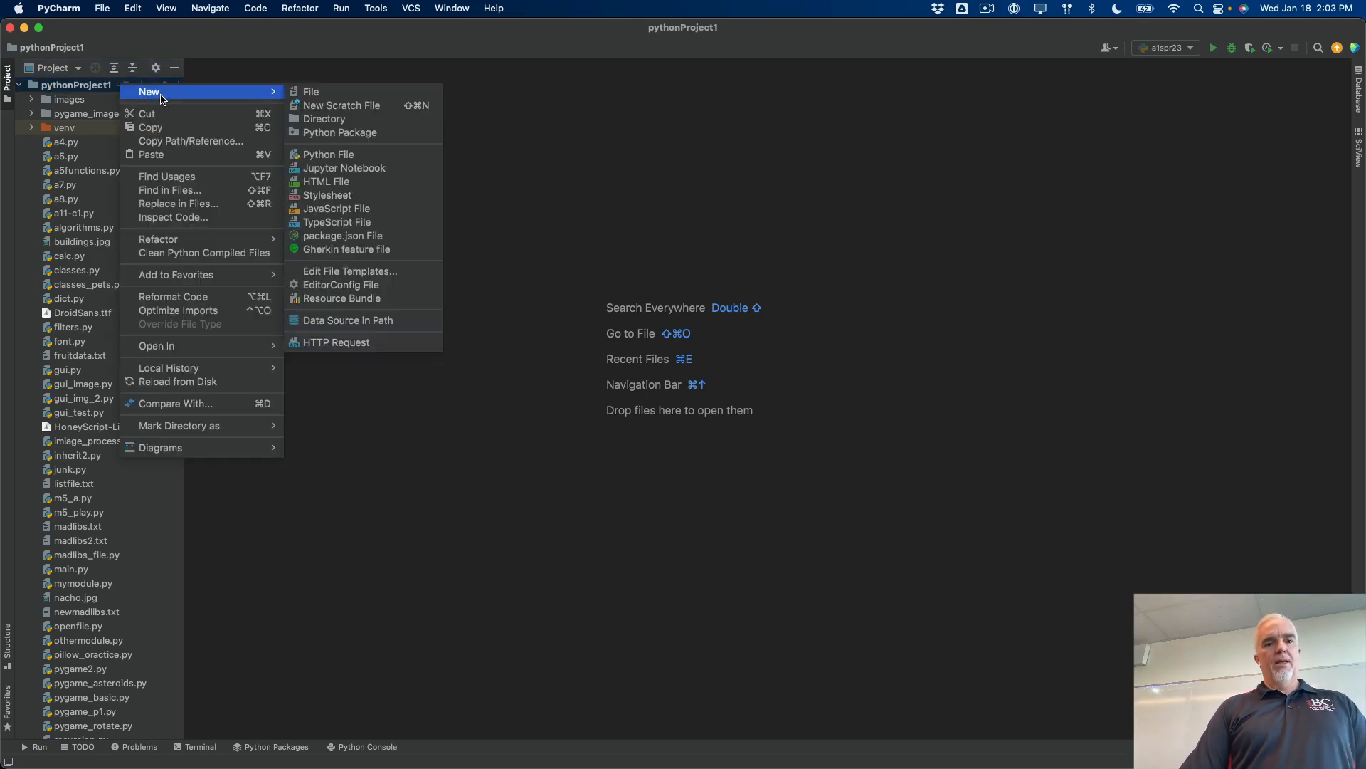
mouse_move(328, 155)
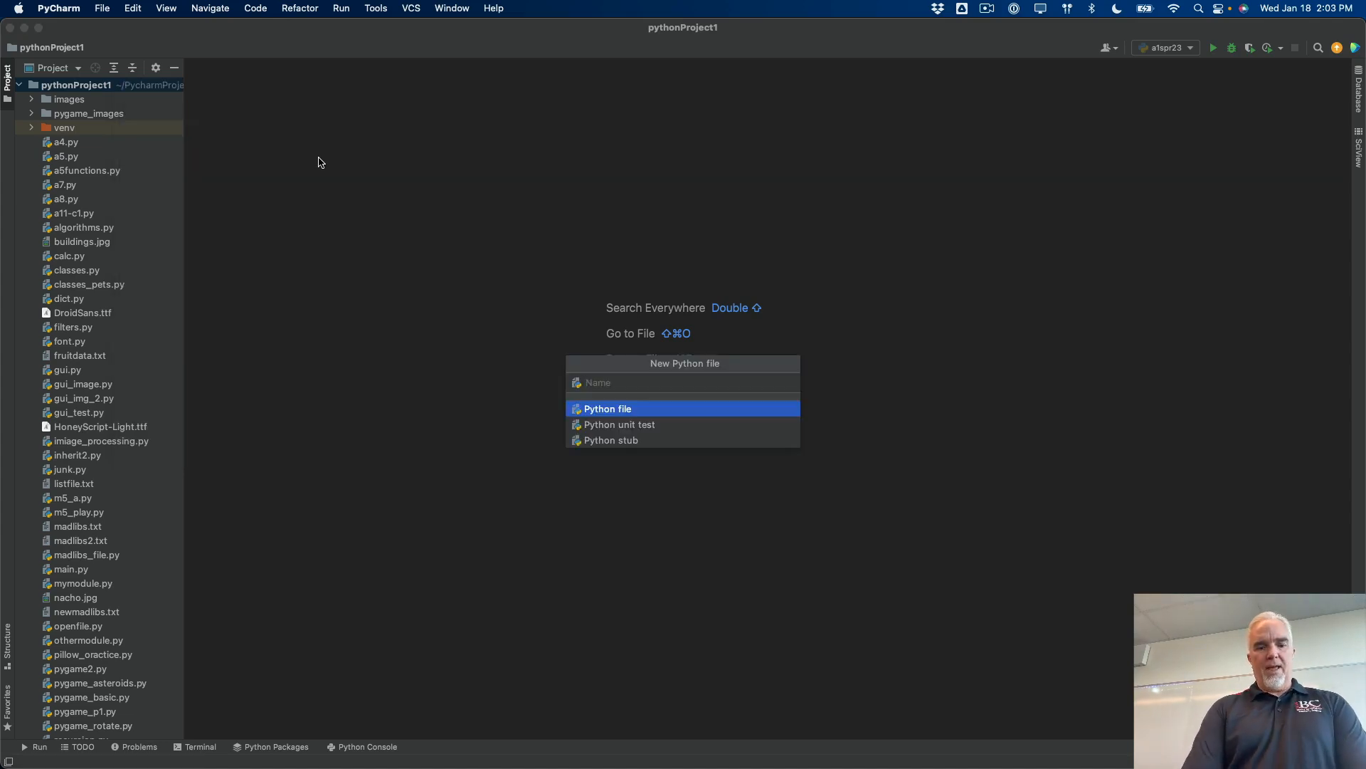
text(a1.py)
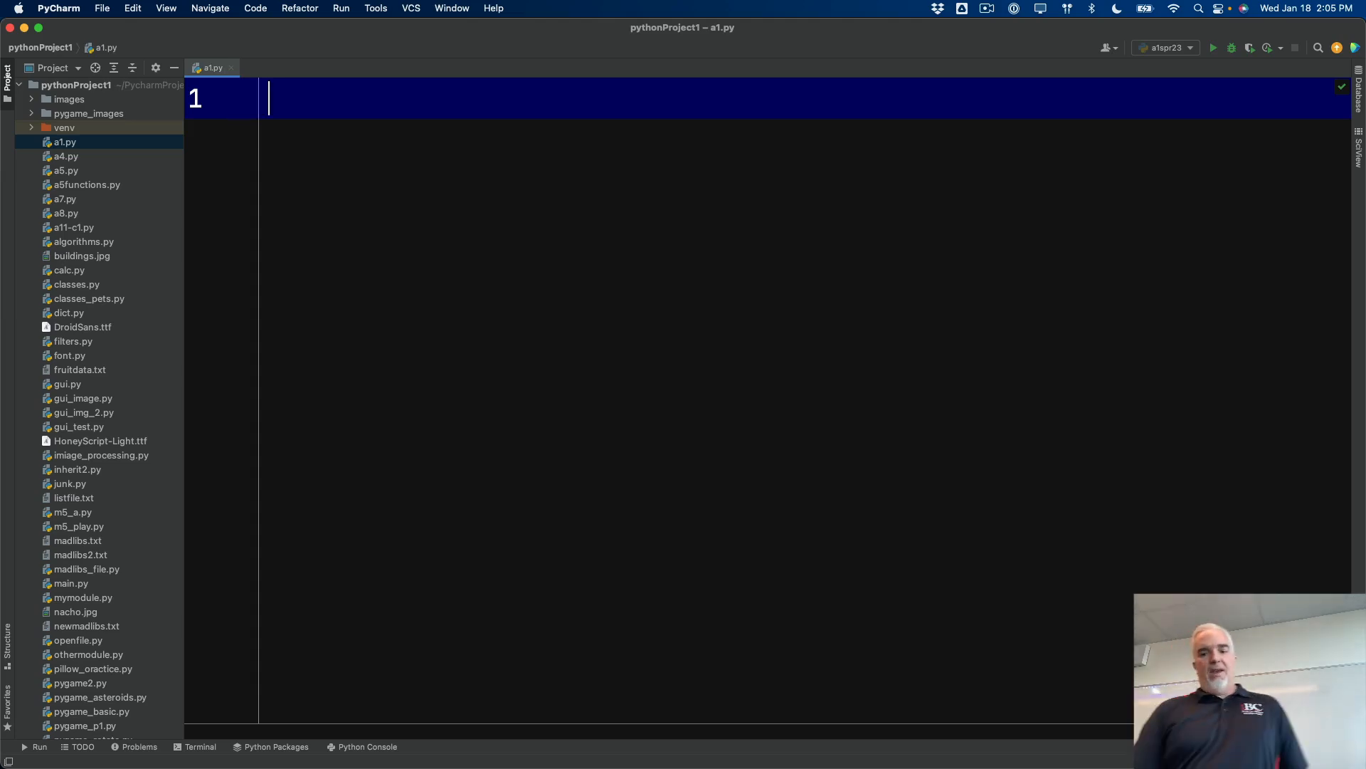
Write print("Hello World!") as the only line of a1.py
text(p)
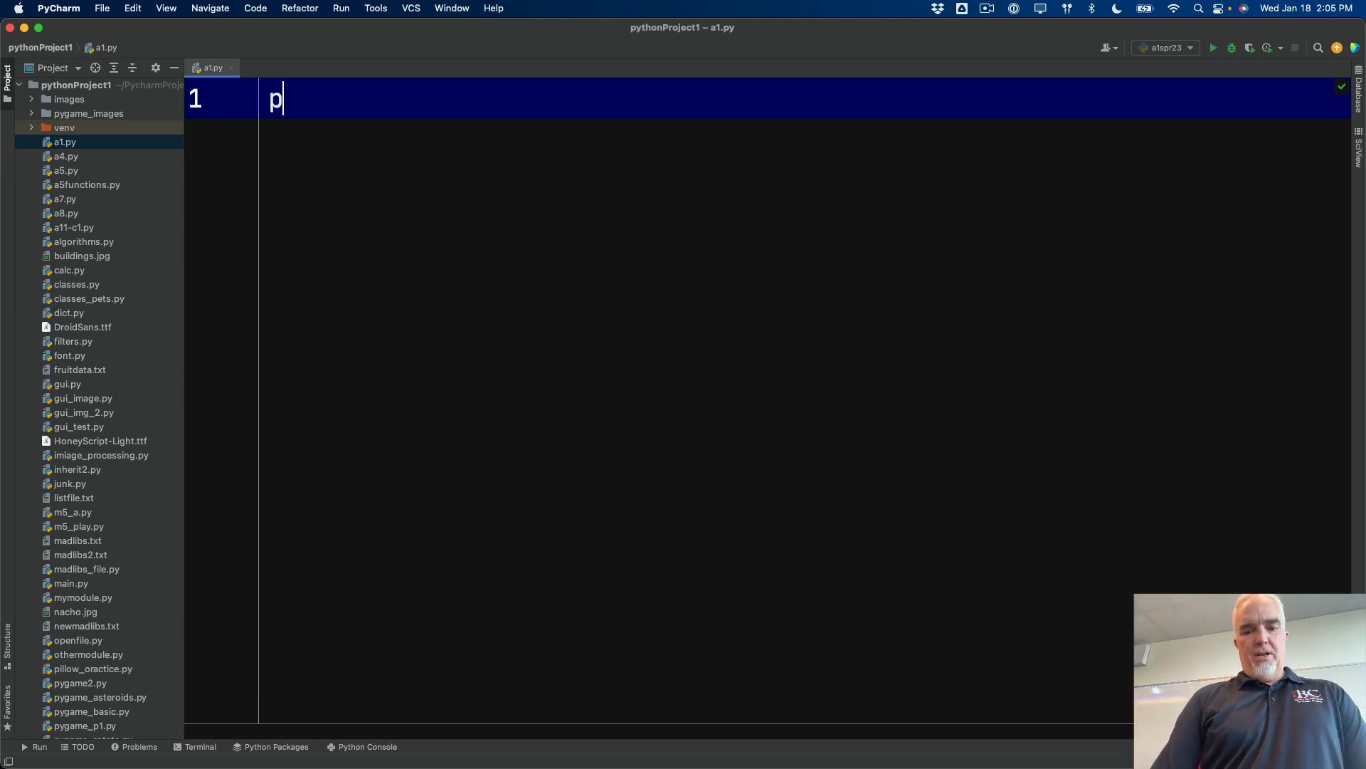
text(rint()
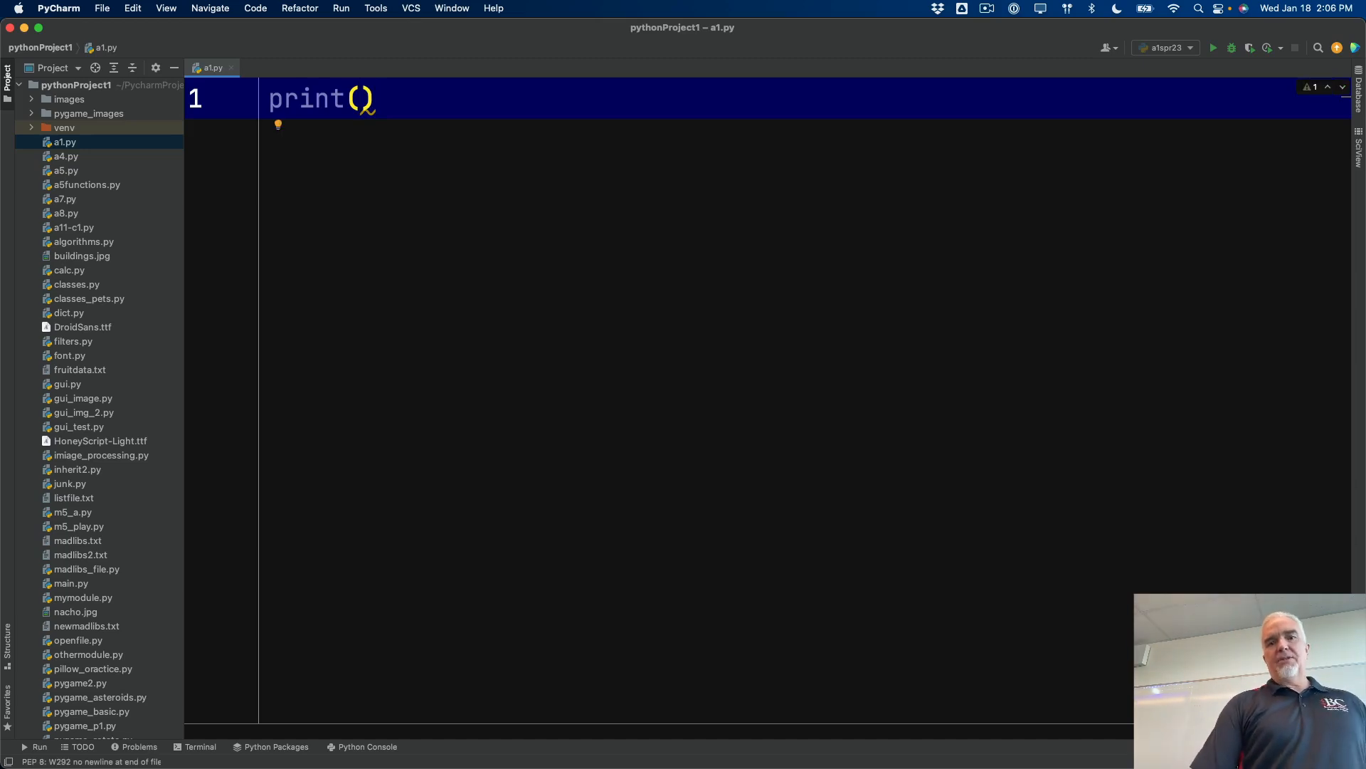
text("")
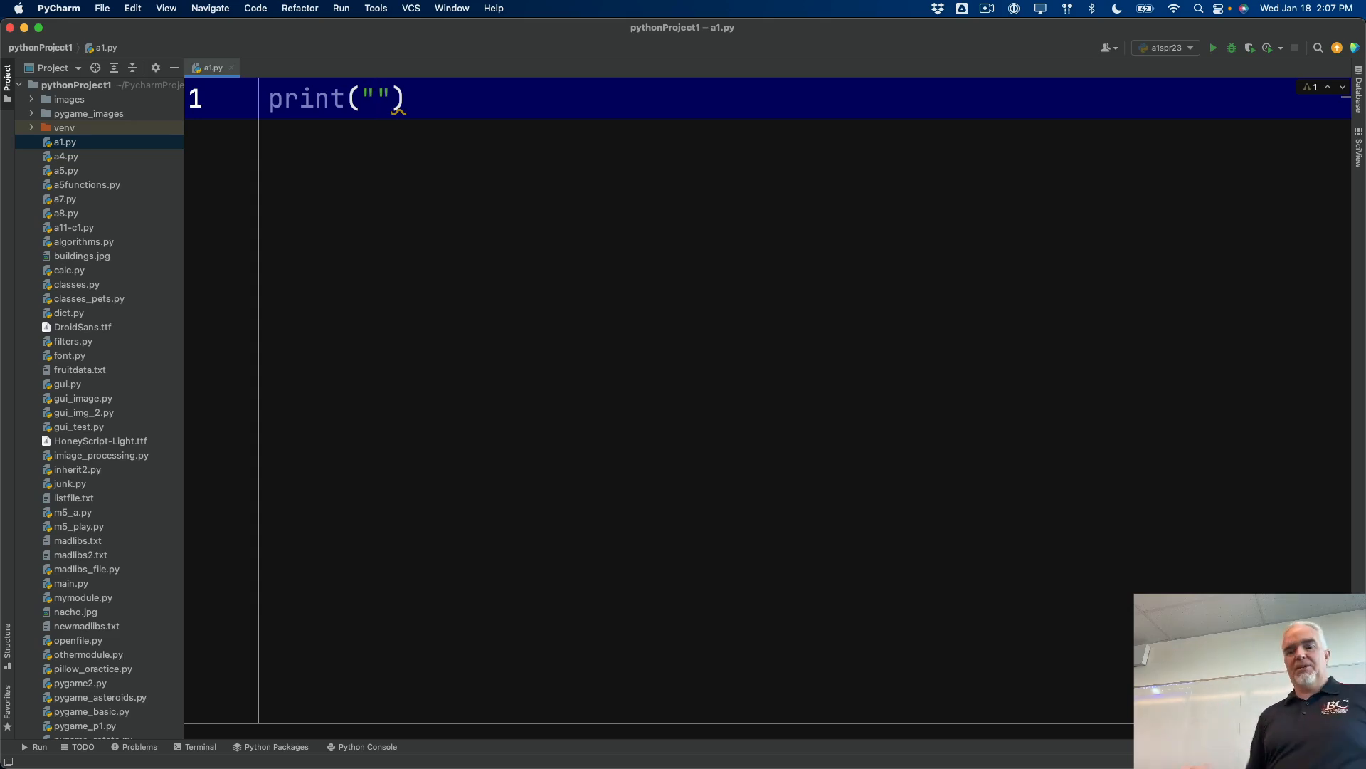
text(Hello)
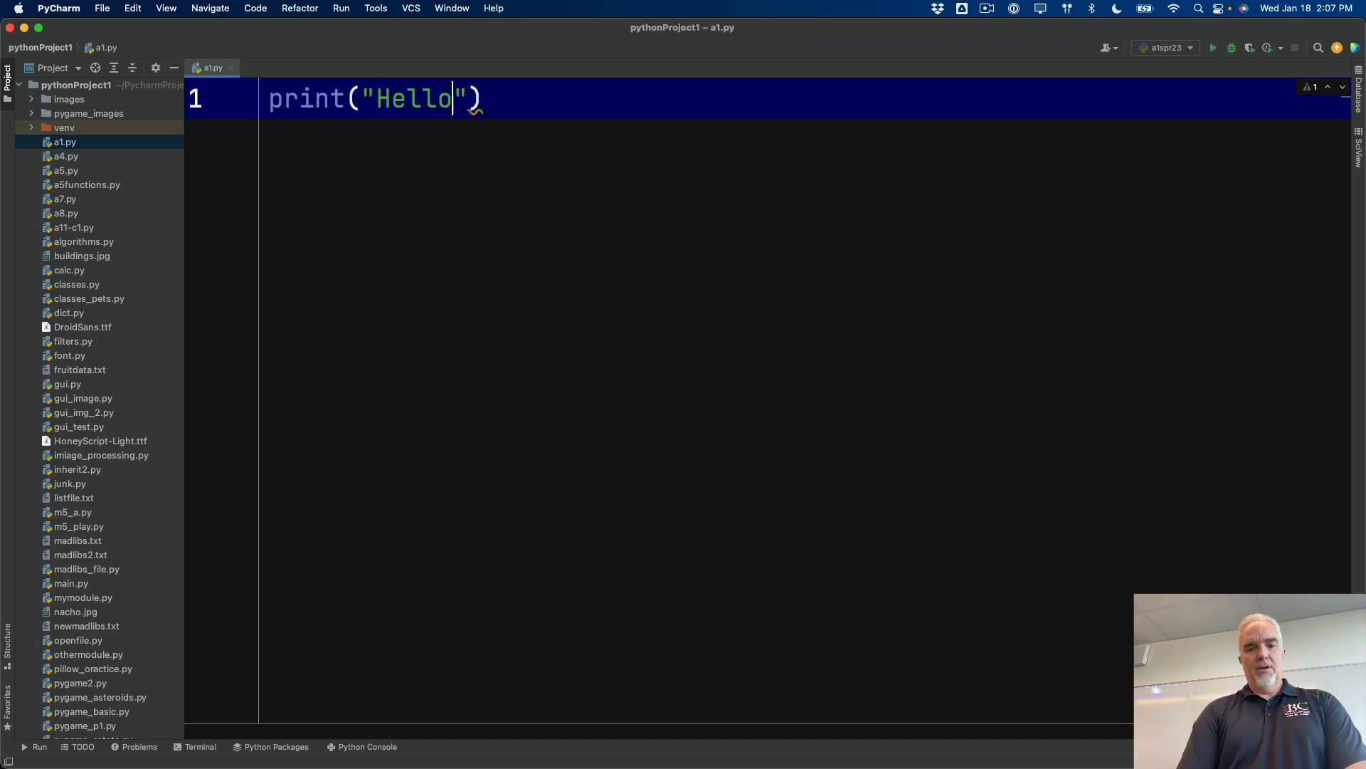
text(World!)
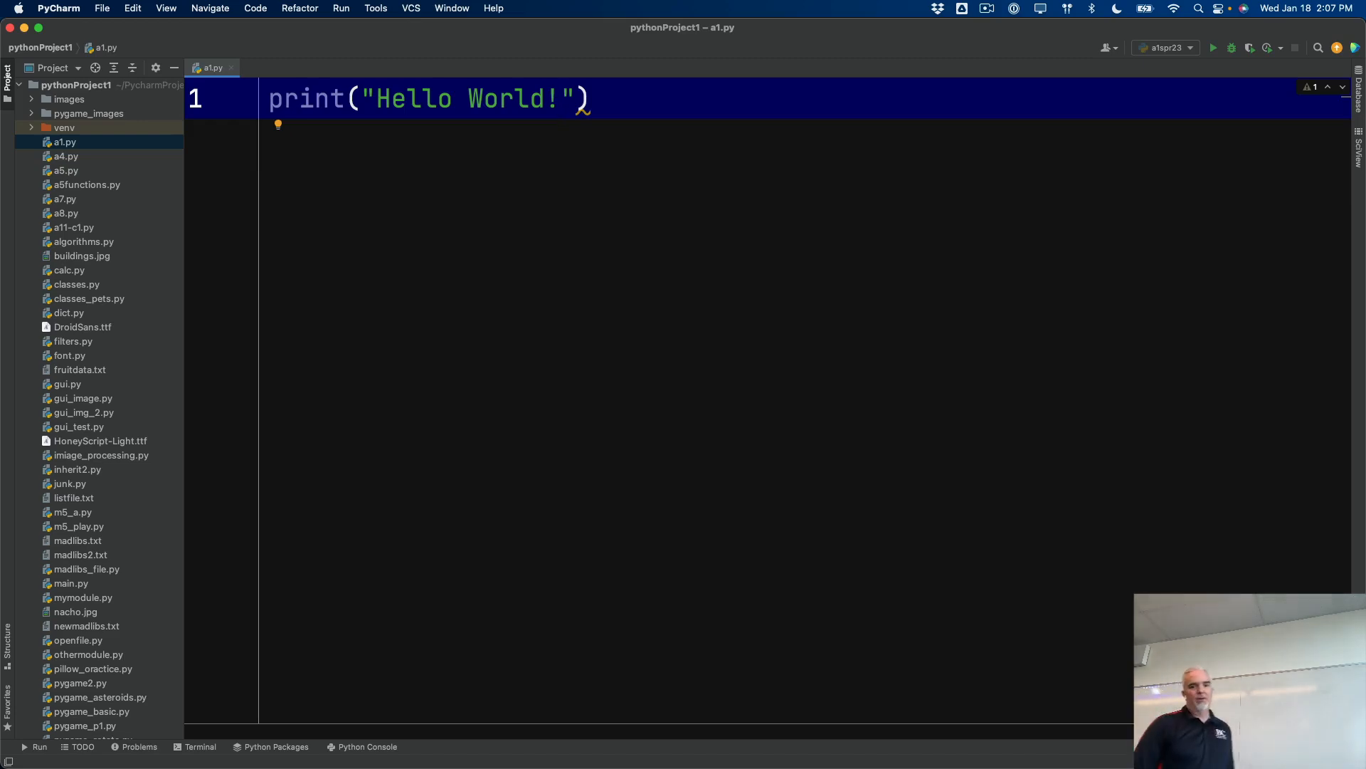
mouse_move(849, 306)
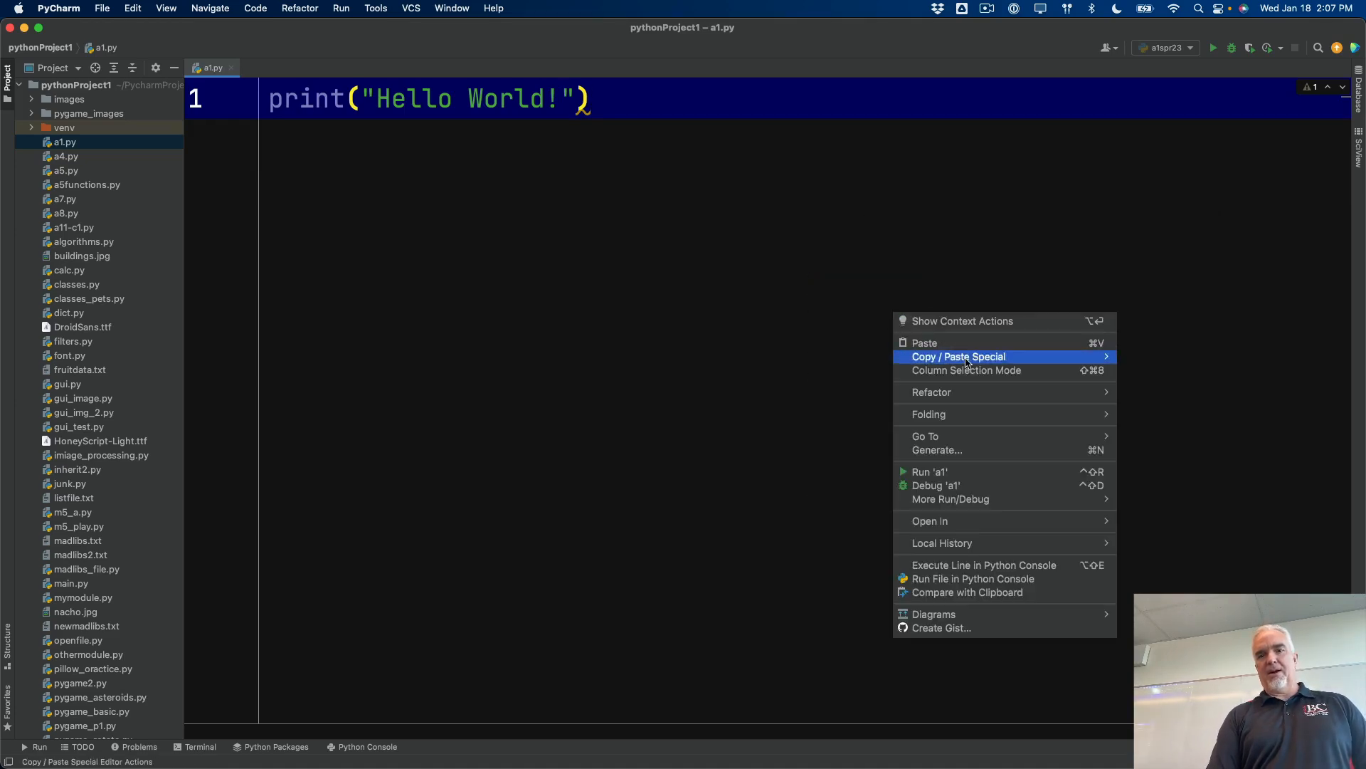
mouse_move(959, 471)
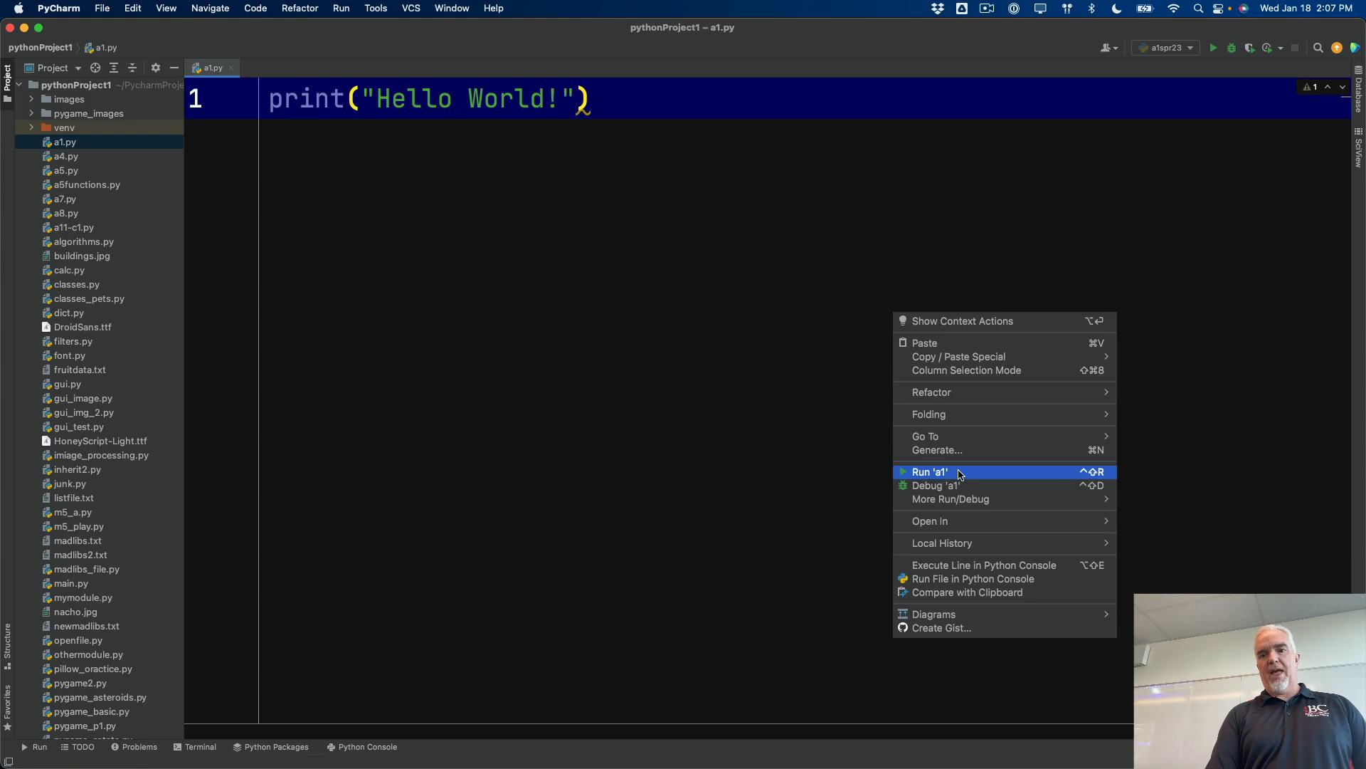
Run a1.py so it prints Hello World! and exits with code 0
click(928, 471)
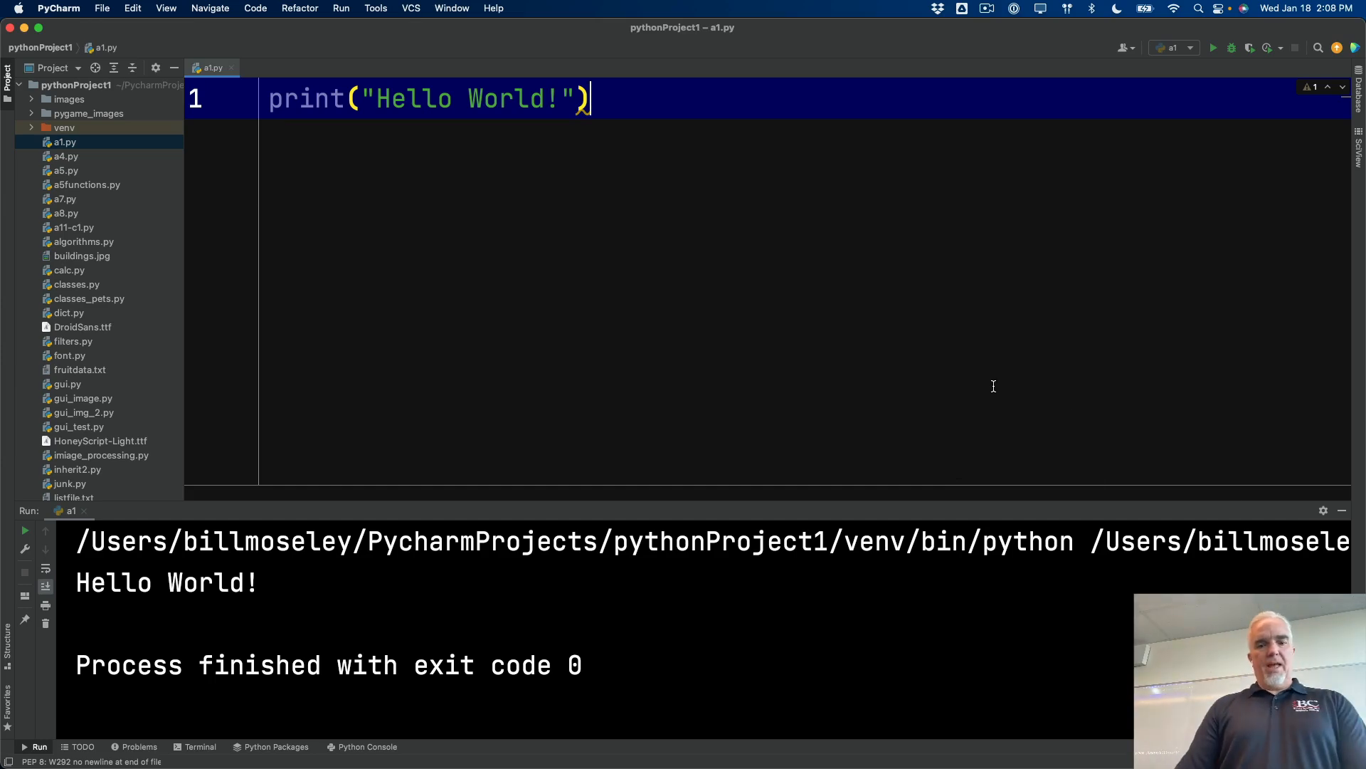
mouse_move(613, 195)
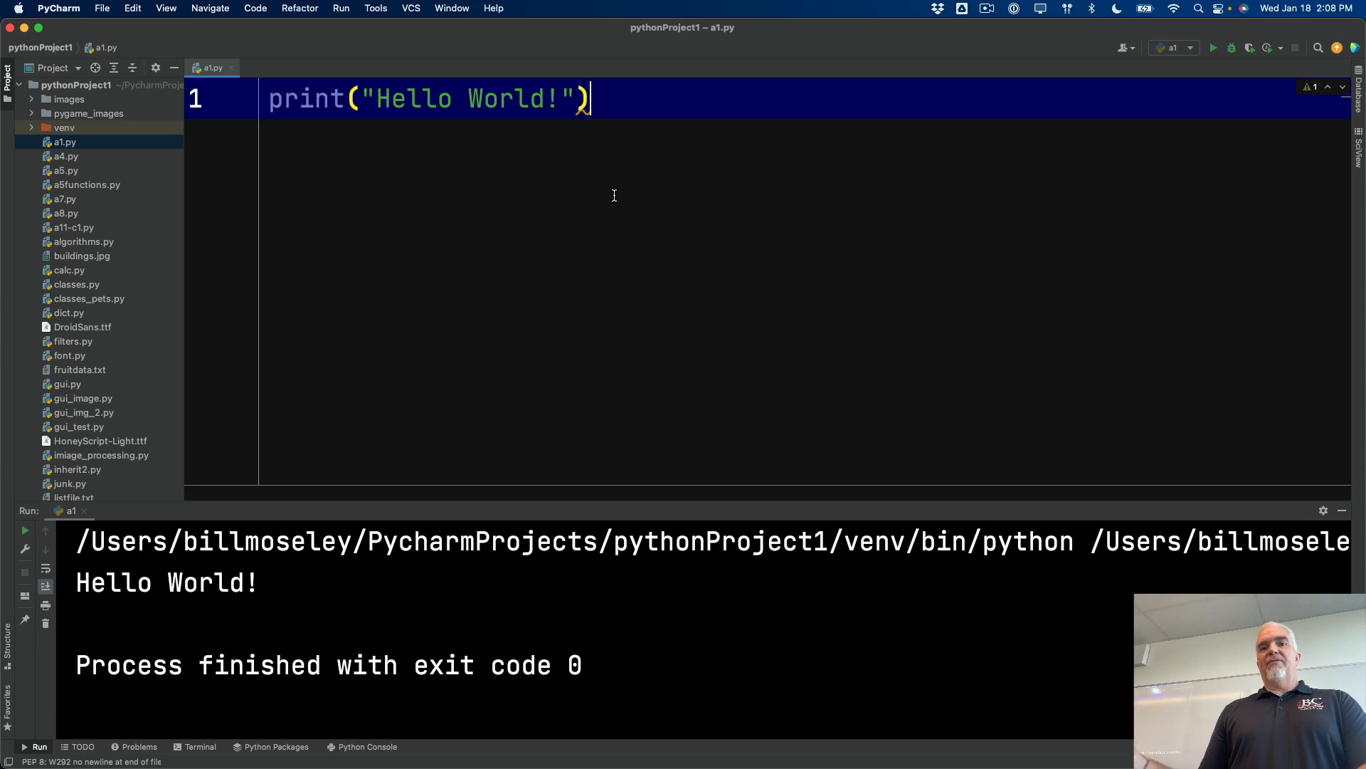
mouse_move(276, 77)
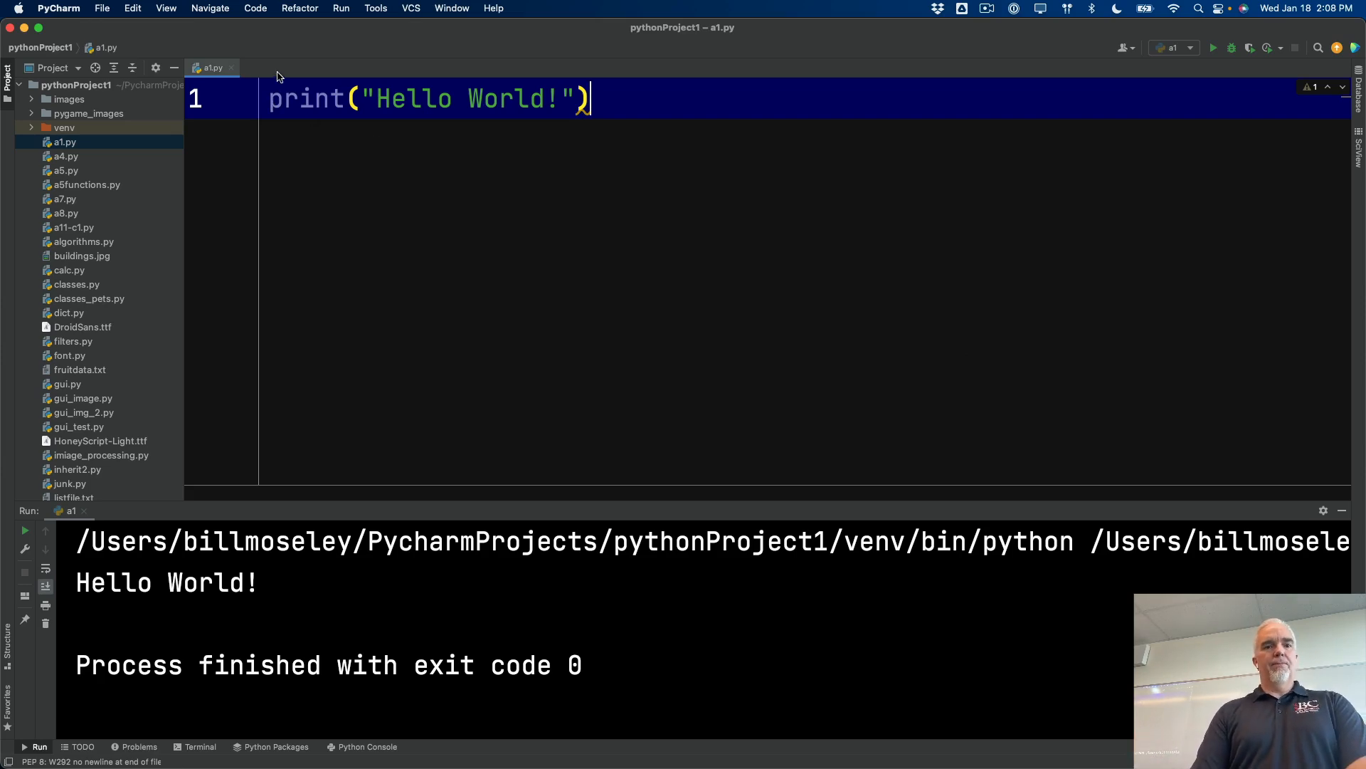
mouse_move(216, 62)
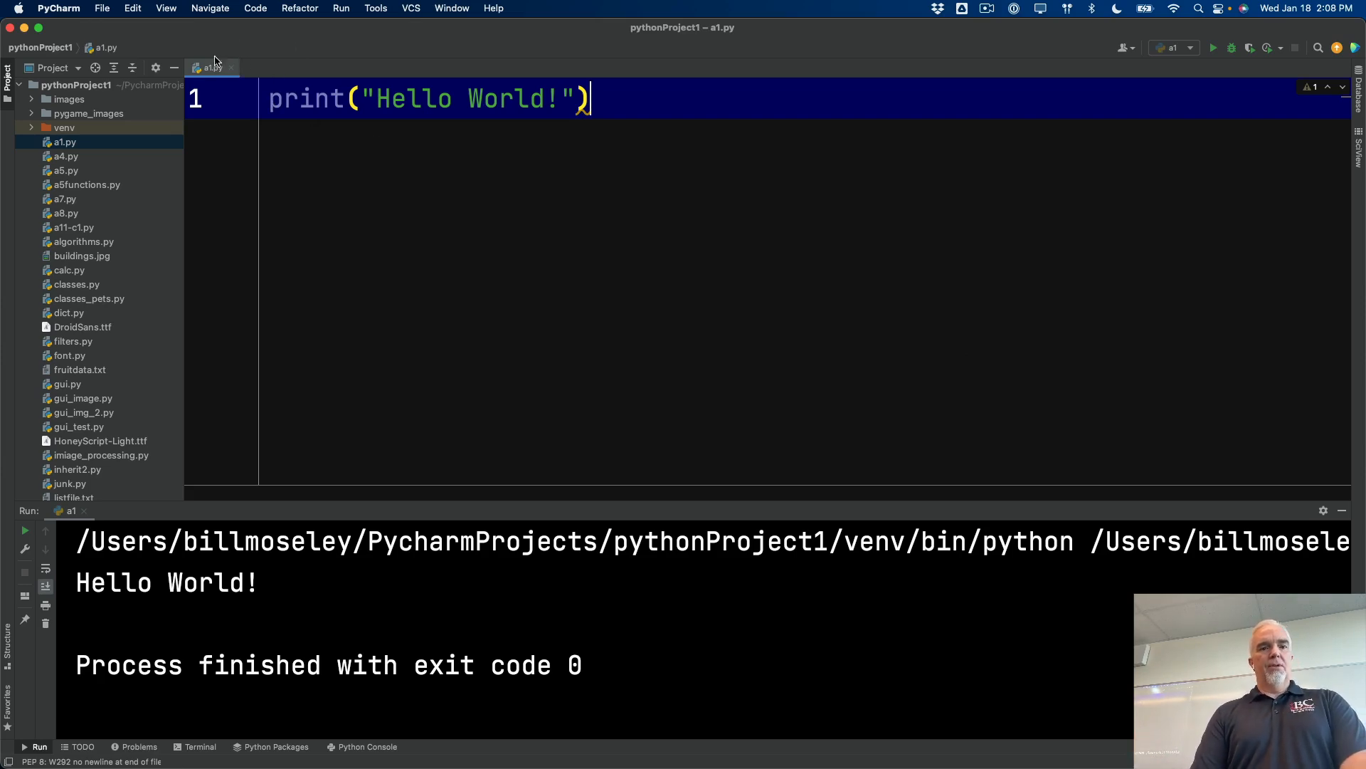
Reveal a1.py from the Project panel in Finder
right_click(62, 142)
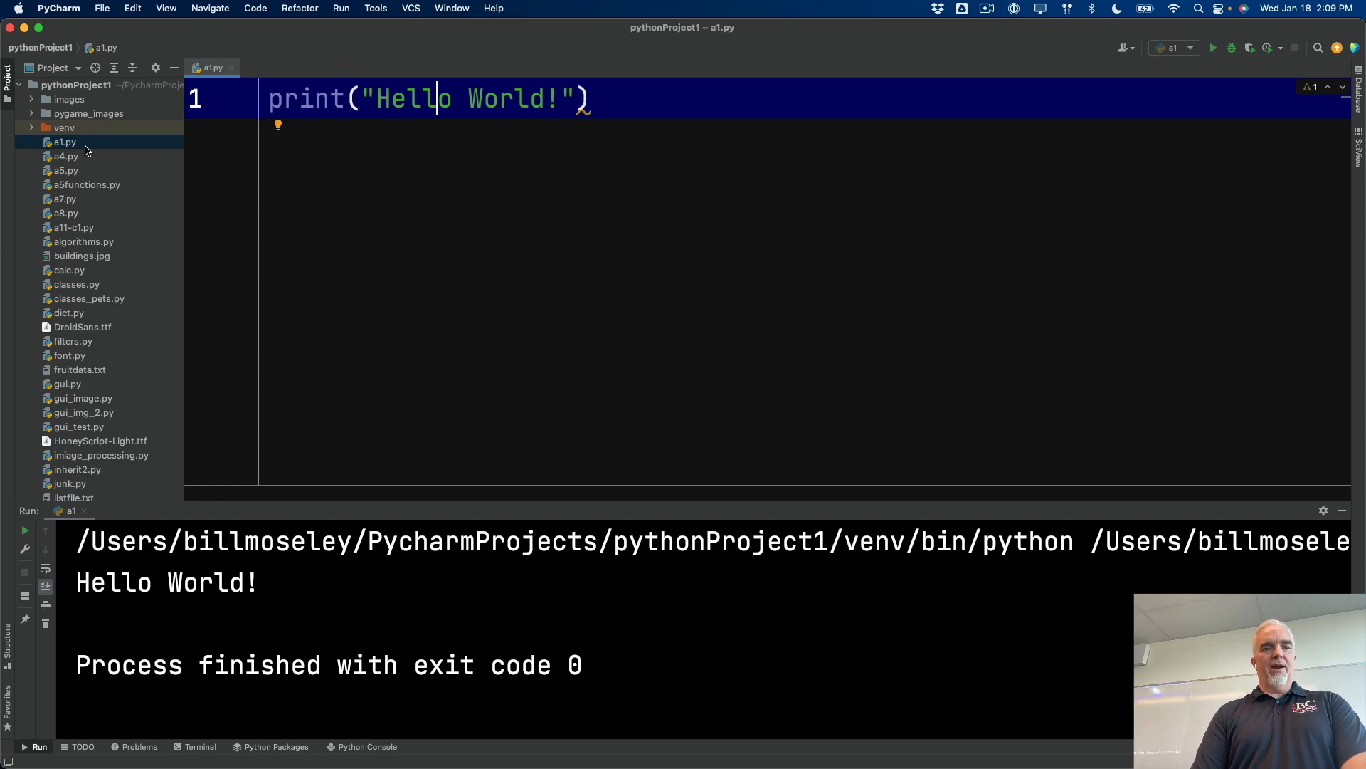
right_click(63, 141)
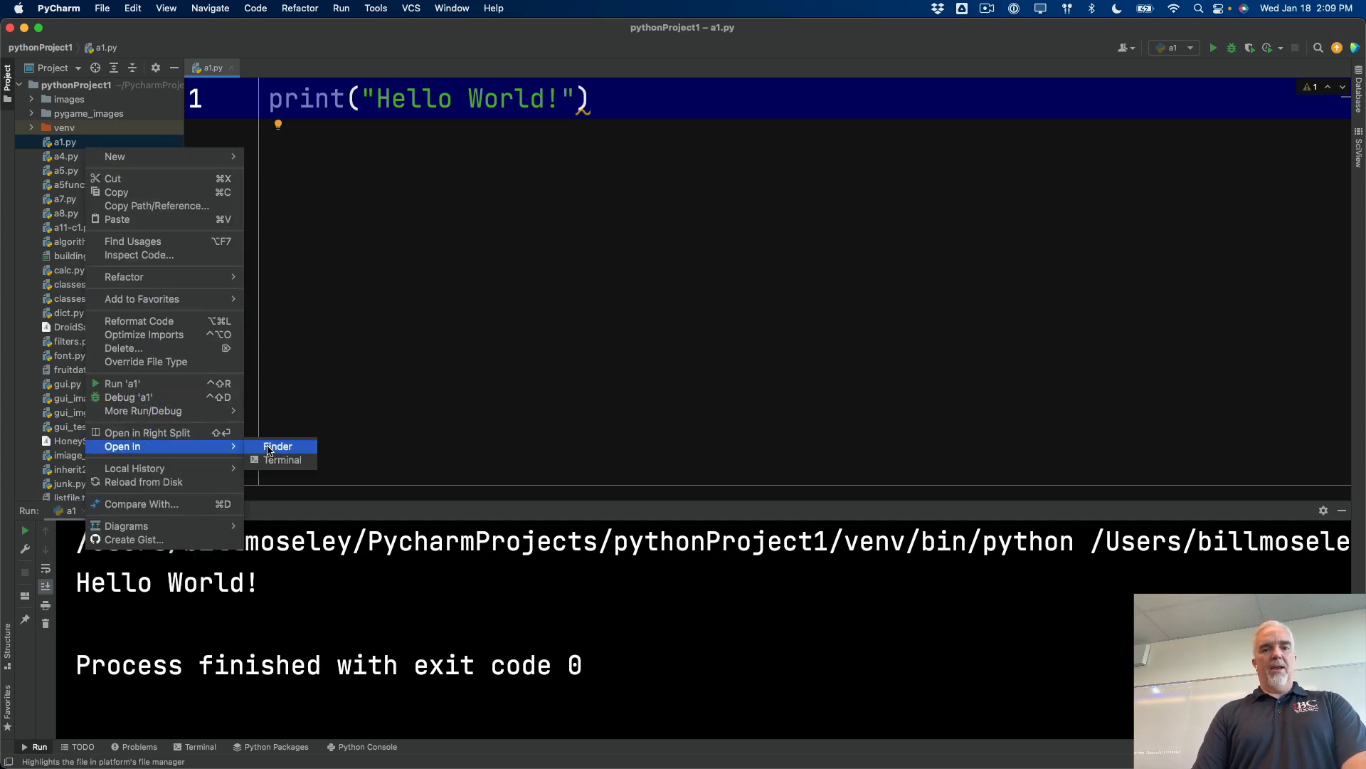
click(277, 446)
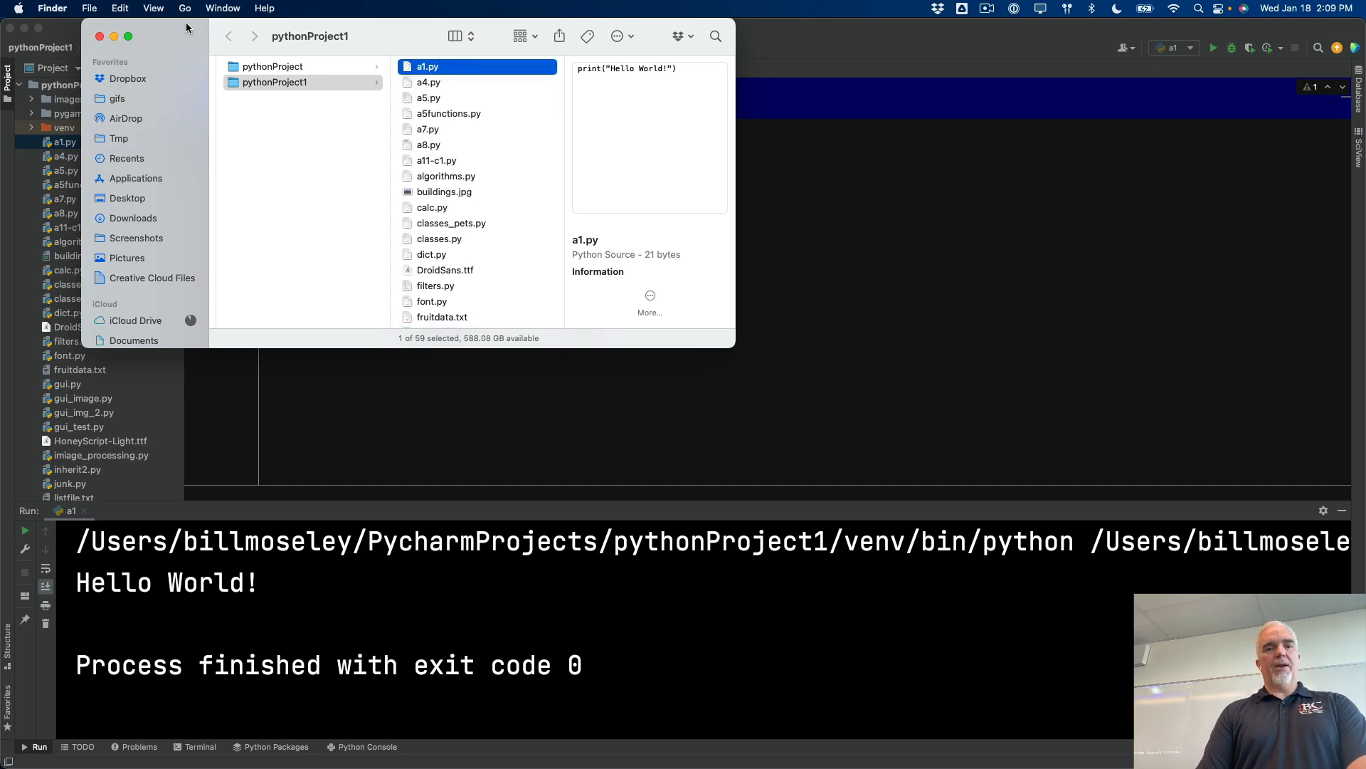
Drag a copy of a1.py from the pythonProject1 folder onto the Desktop
click(118, 137)
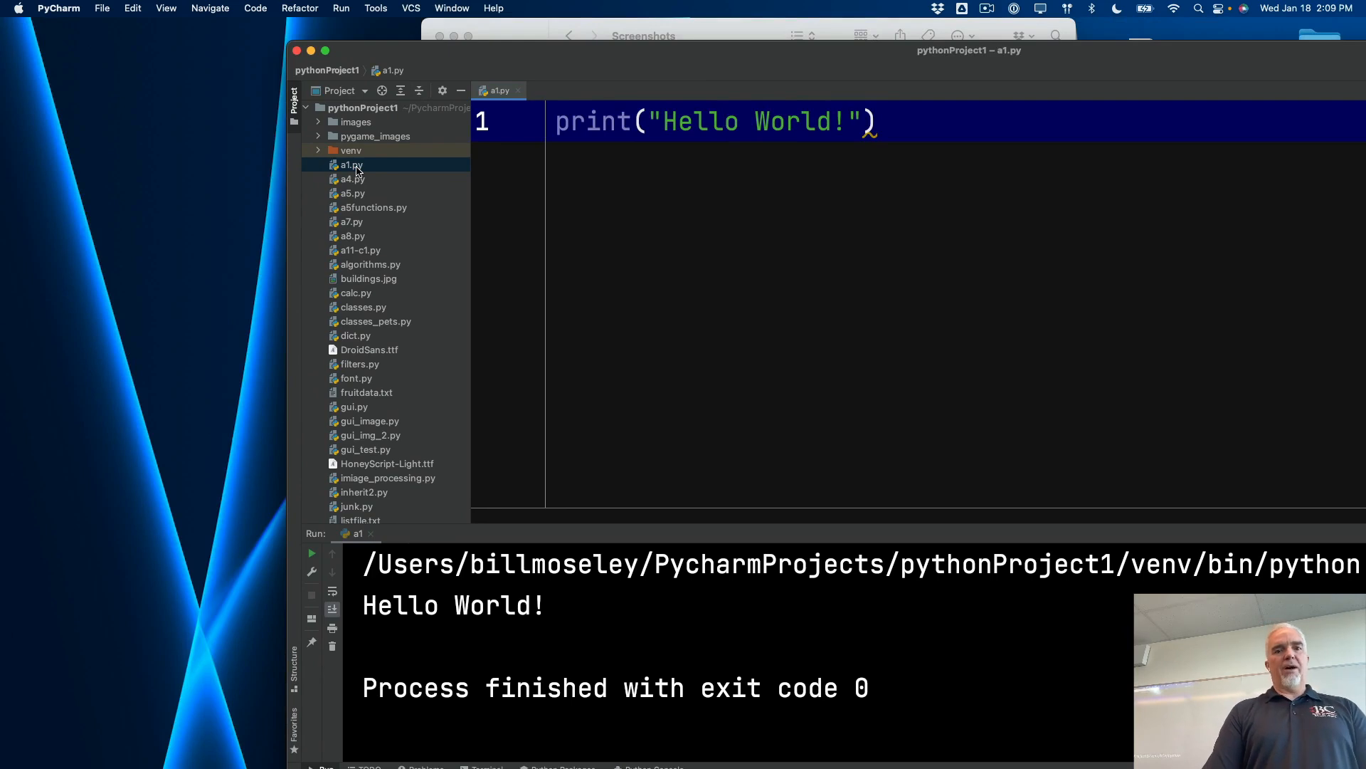
click(351, 164)
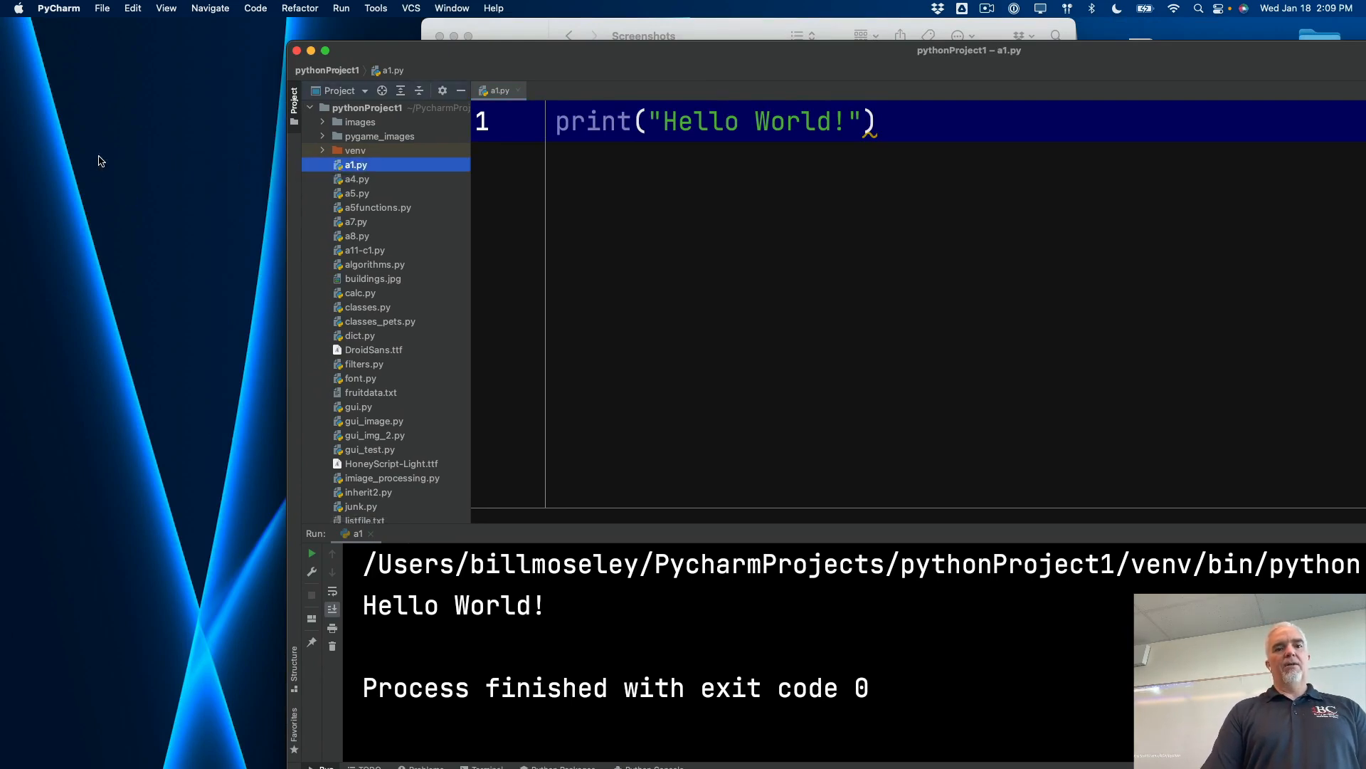
drag(354, 164, 120, 164)
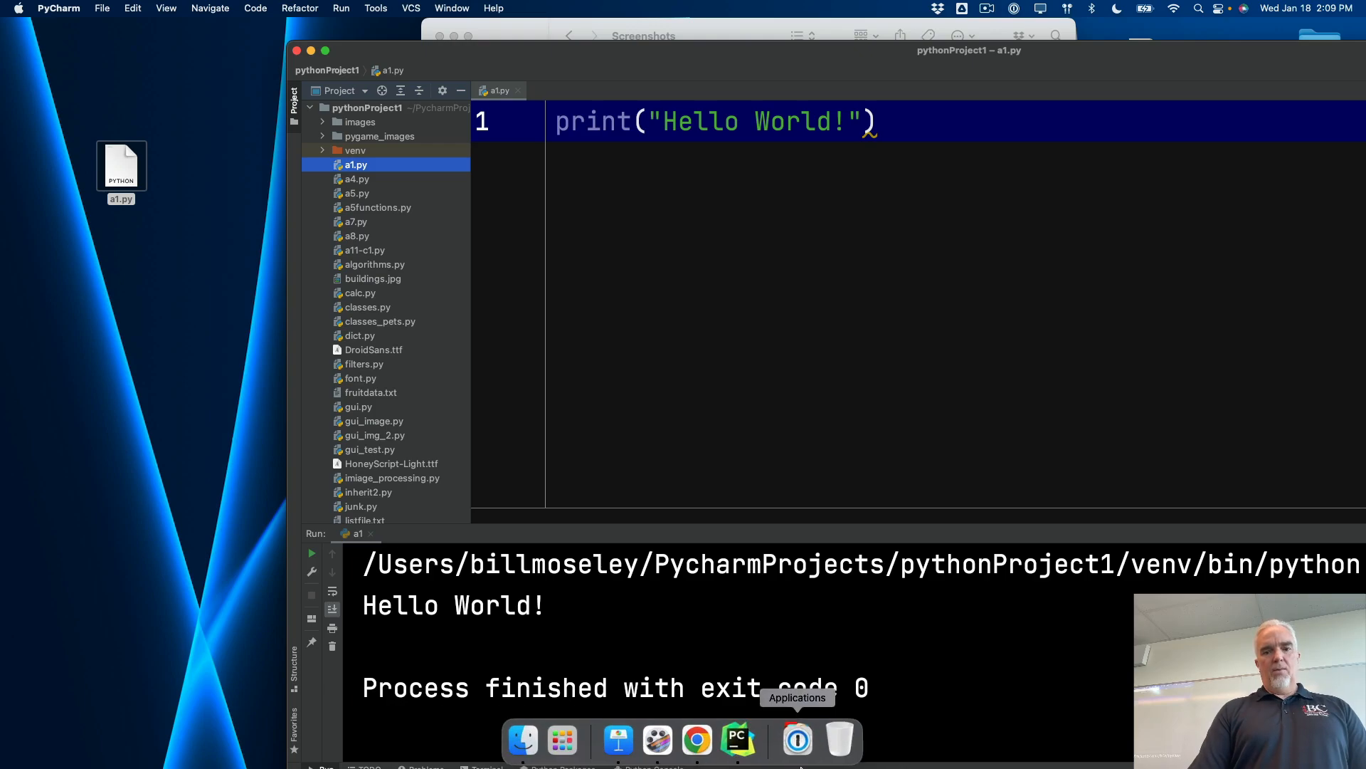
click(696, 740)
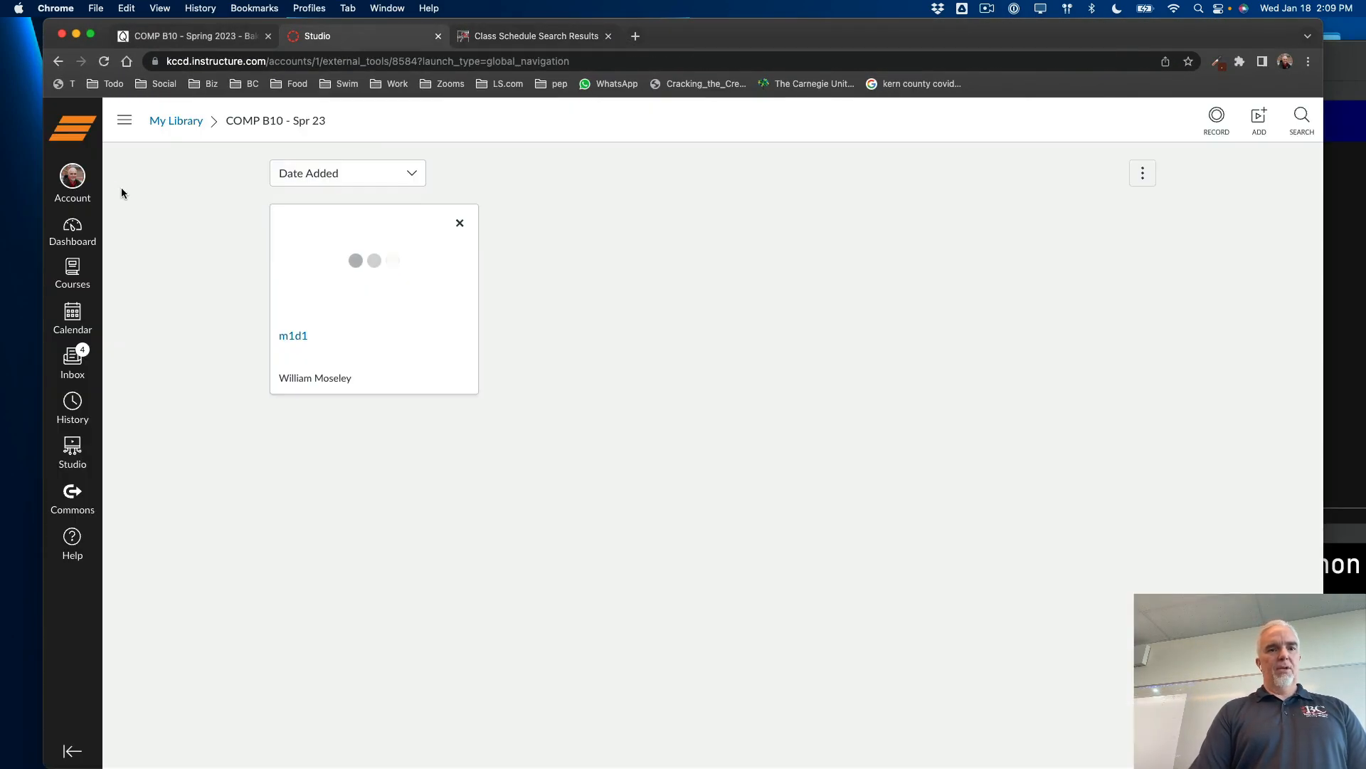
Go to the Canvas Dashboard and open the COMP B10 Intro to Programming course
click(71, 231)
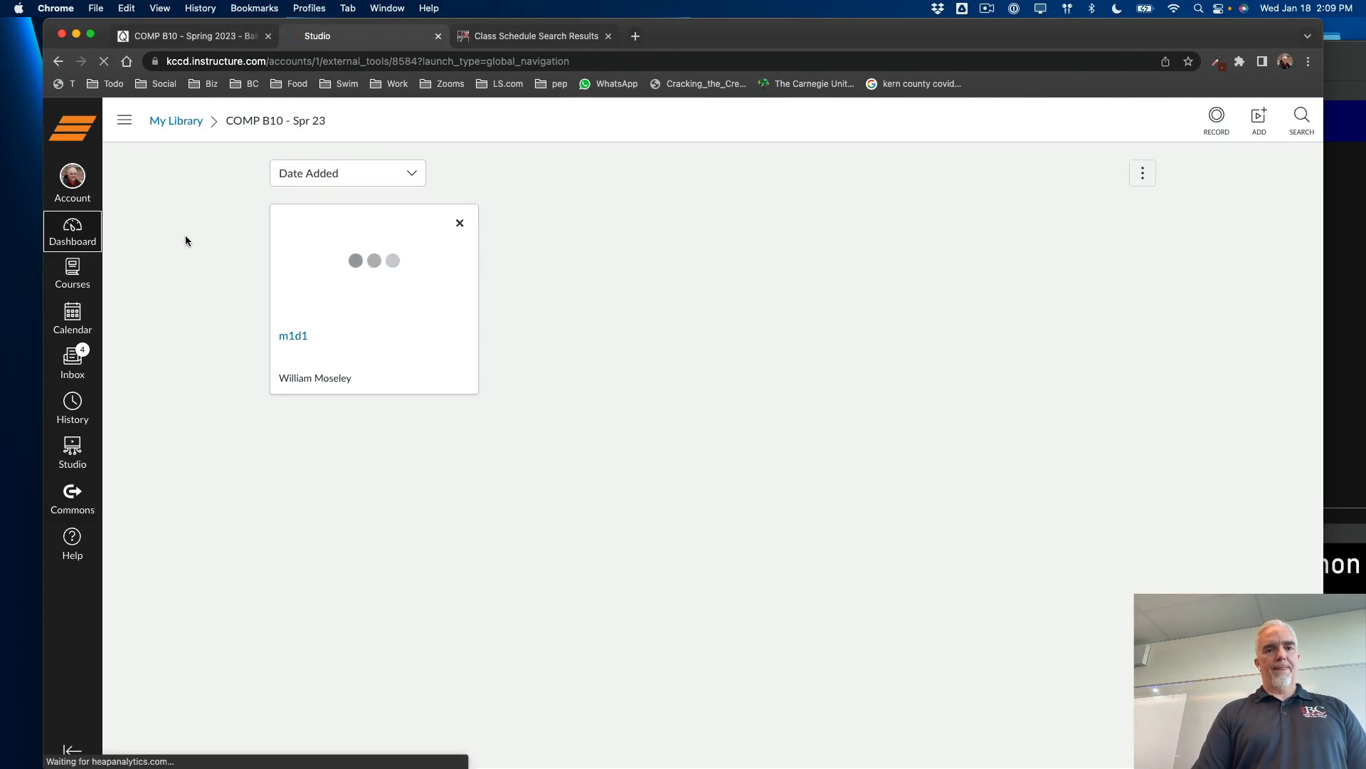
click(71, 230)
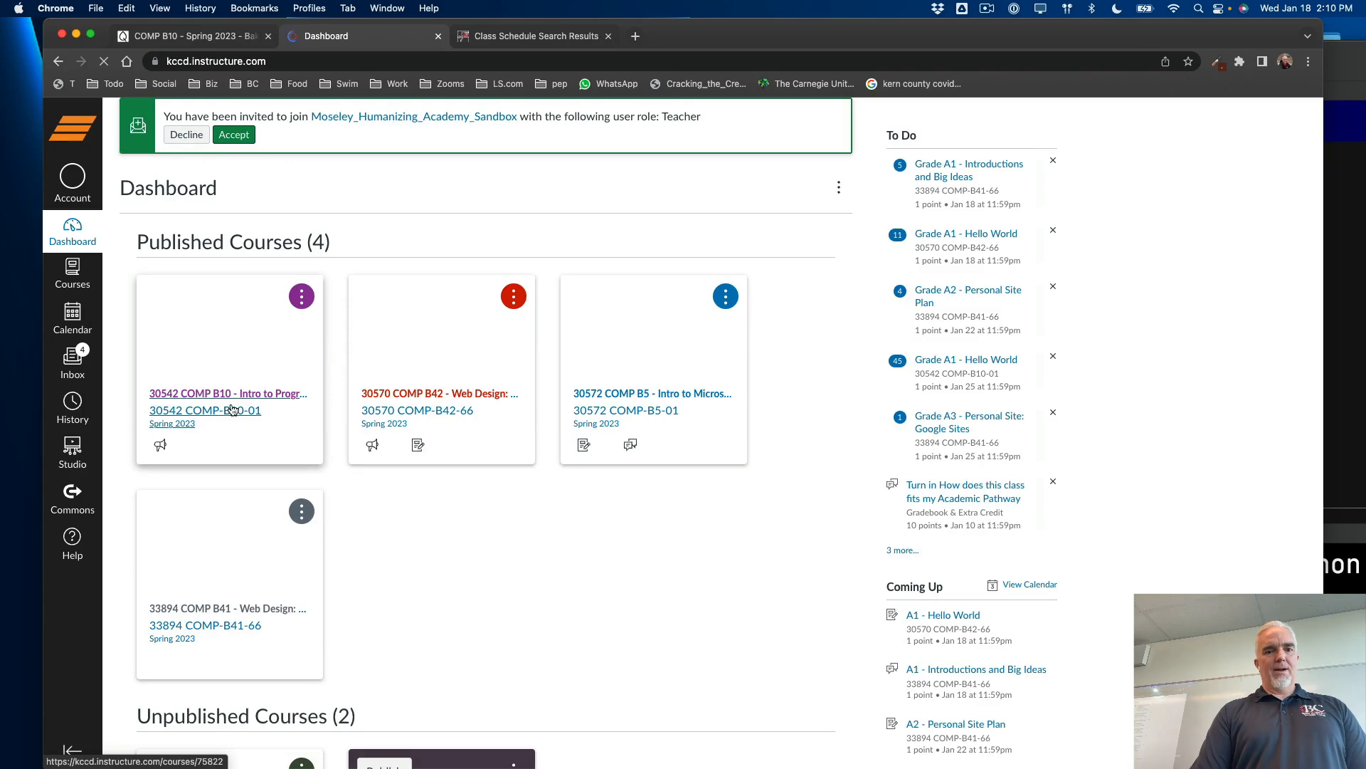
click(228, 393)
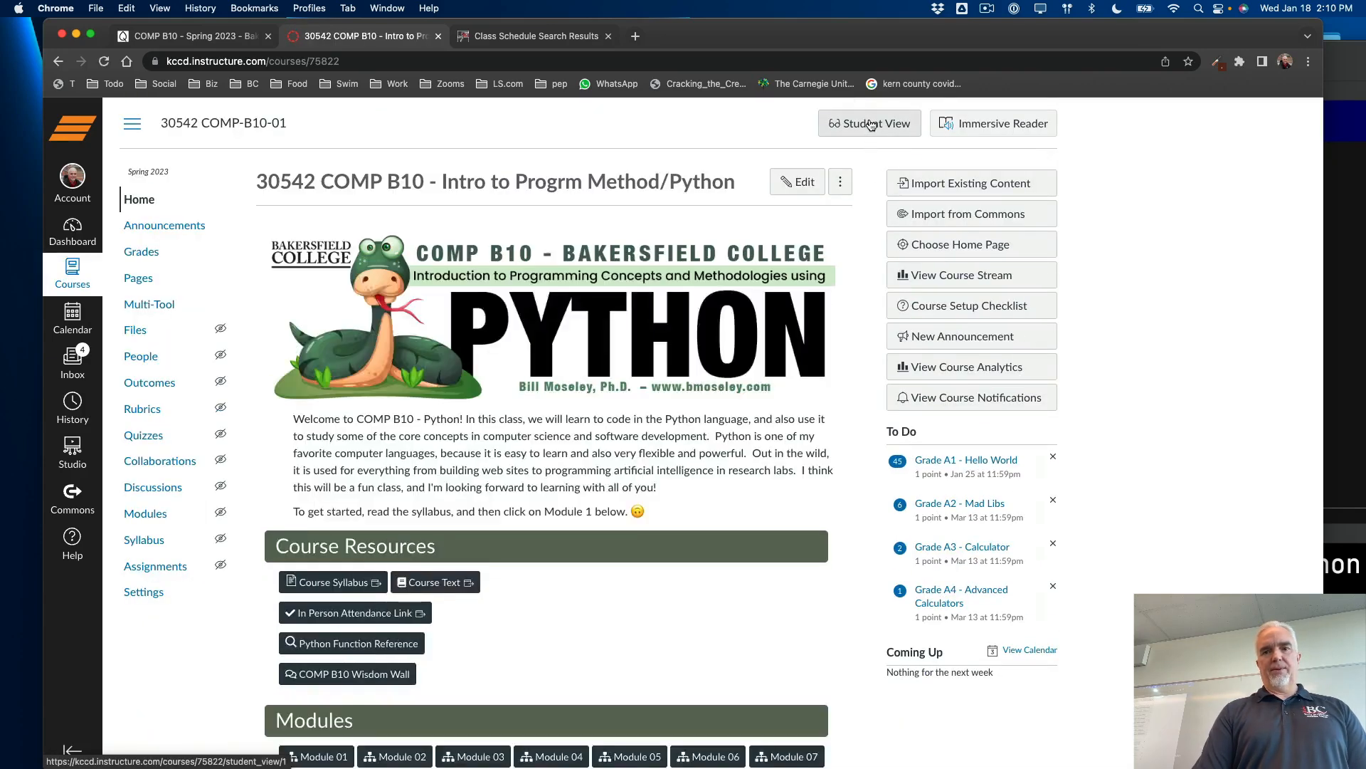
Switch the COMP B10 course to Student View
click(869, 123)
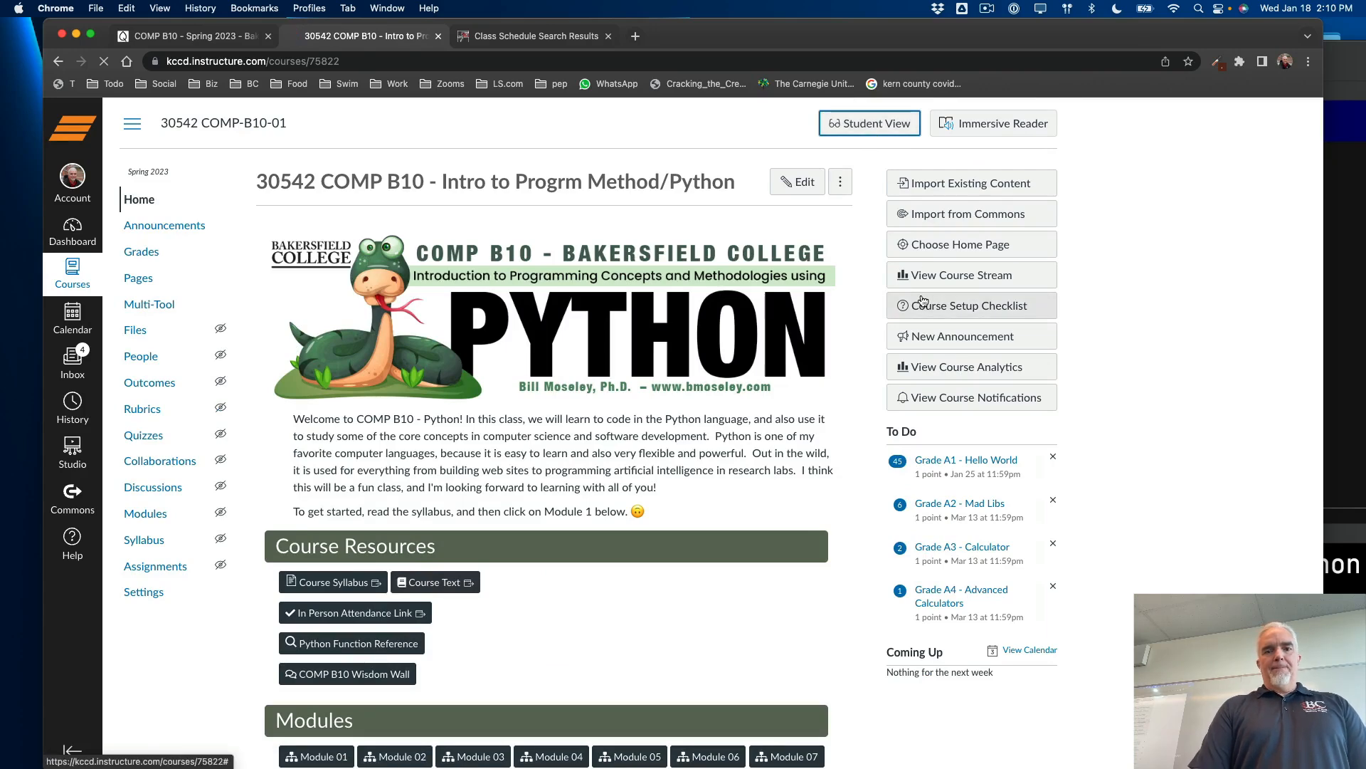
click(868, 123)
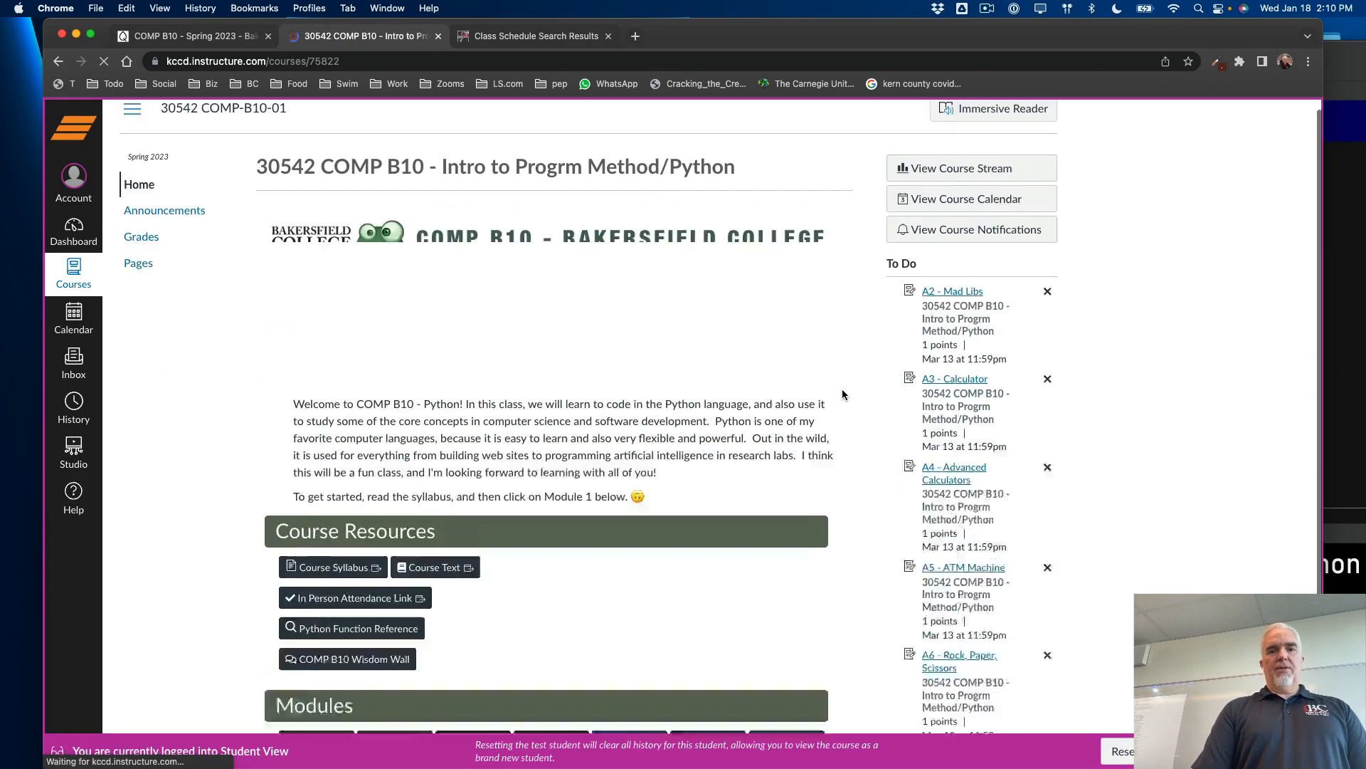
scroll(down, 3)
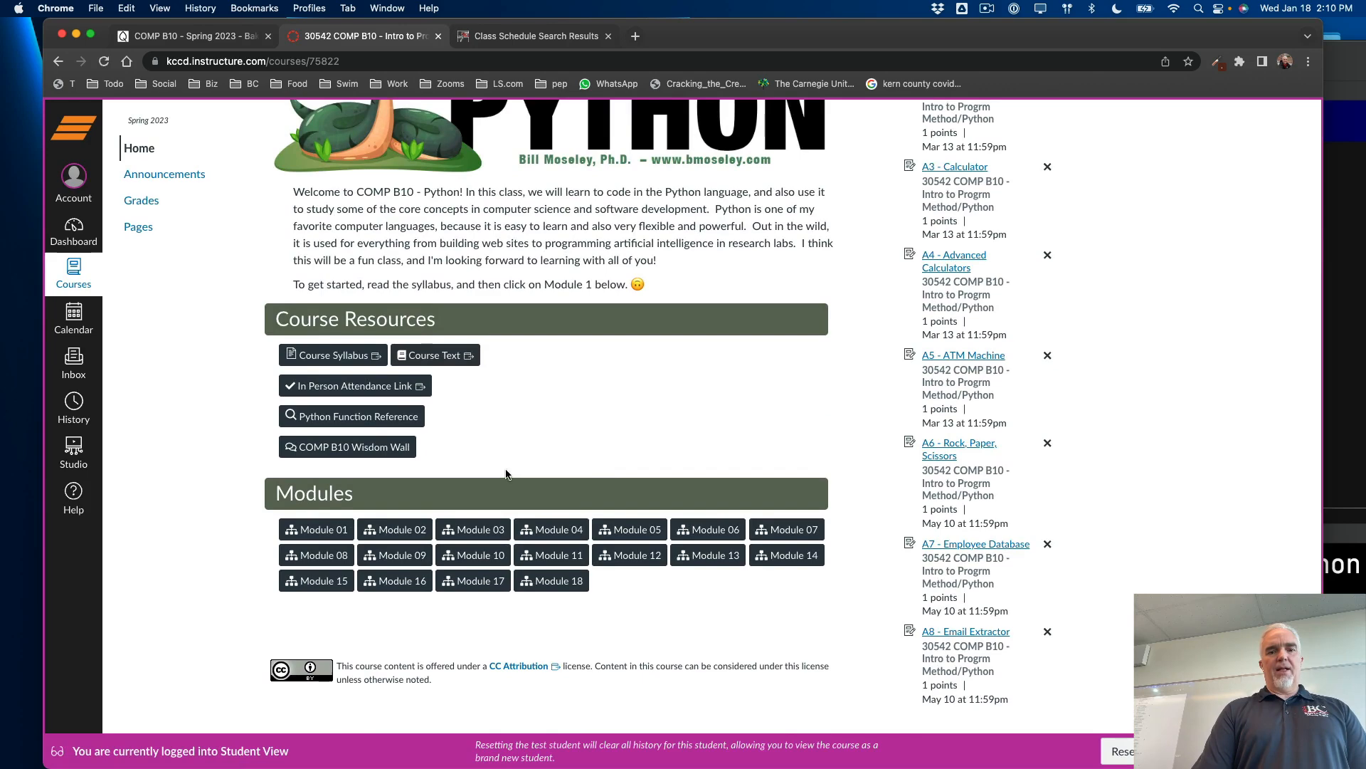
Open Module 01 and its A1: Hello World activity
click(315, 529)
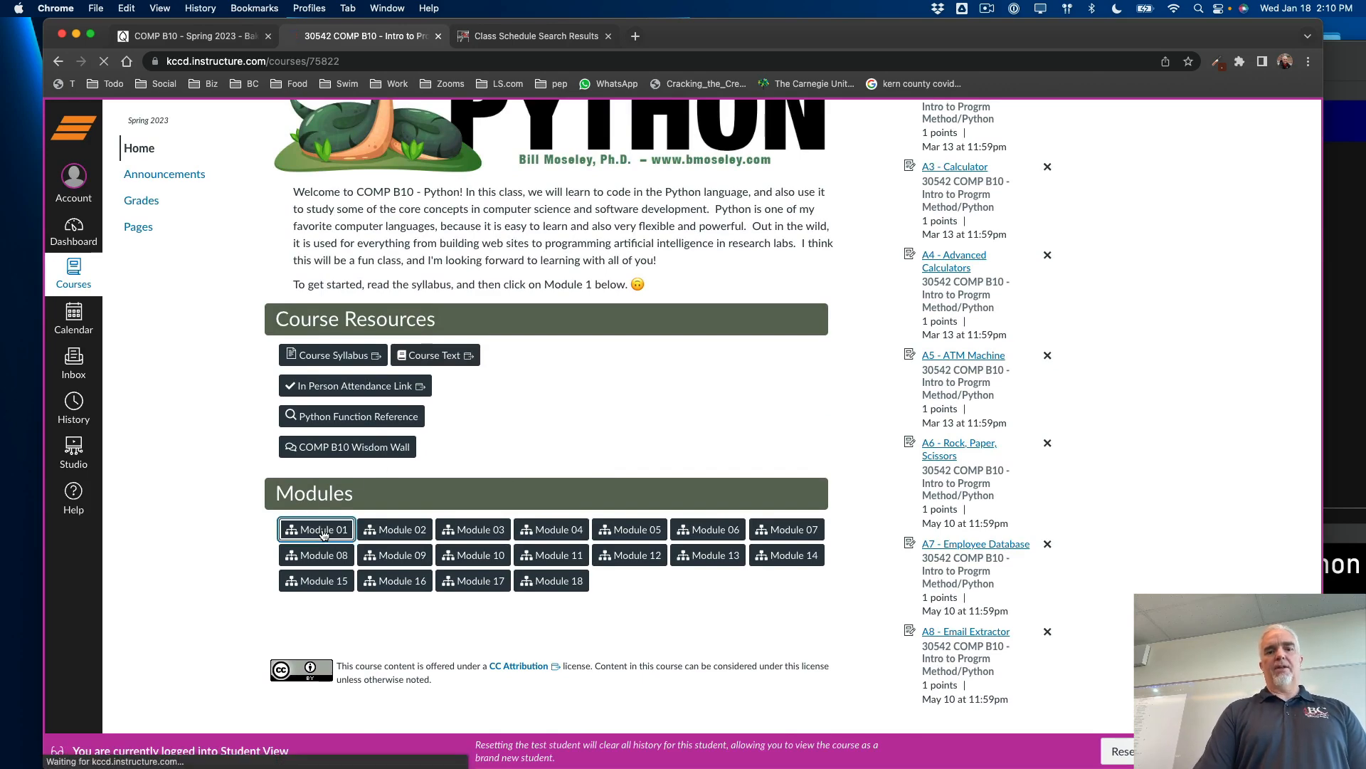
click(315, 528)
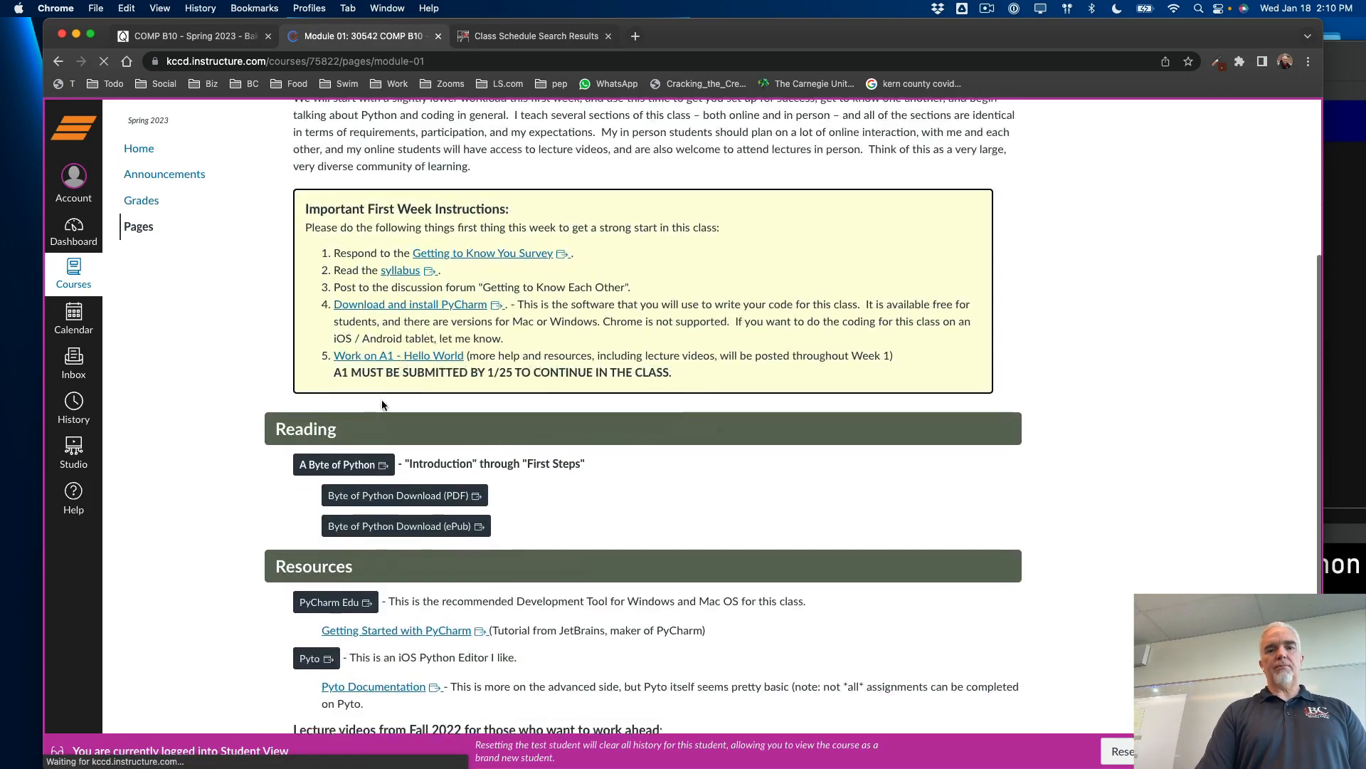
scroll(up, 3)
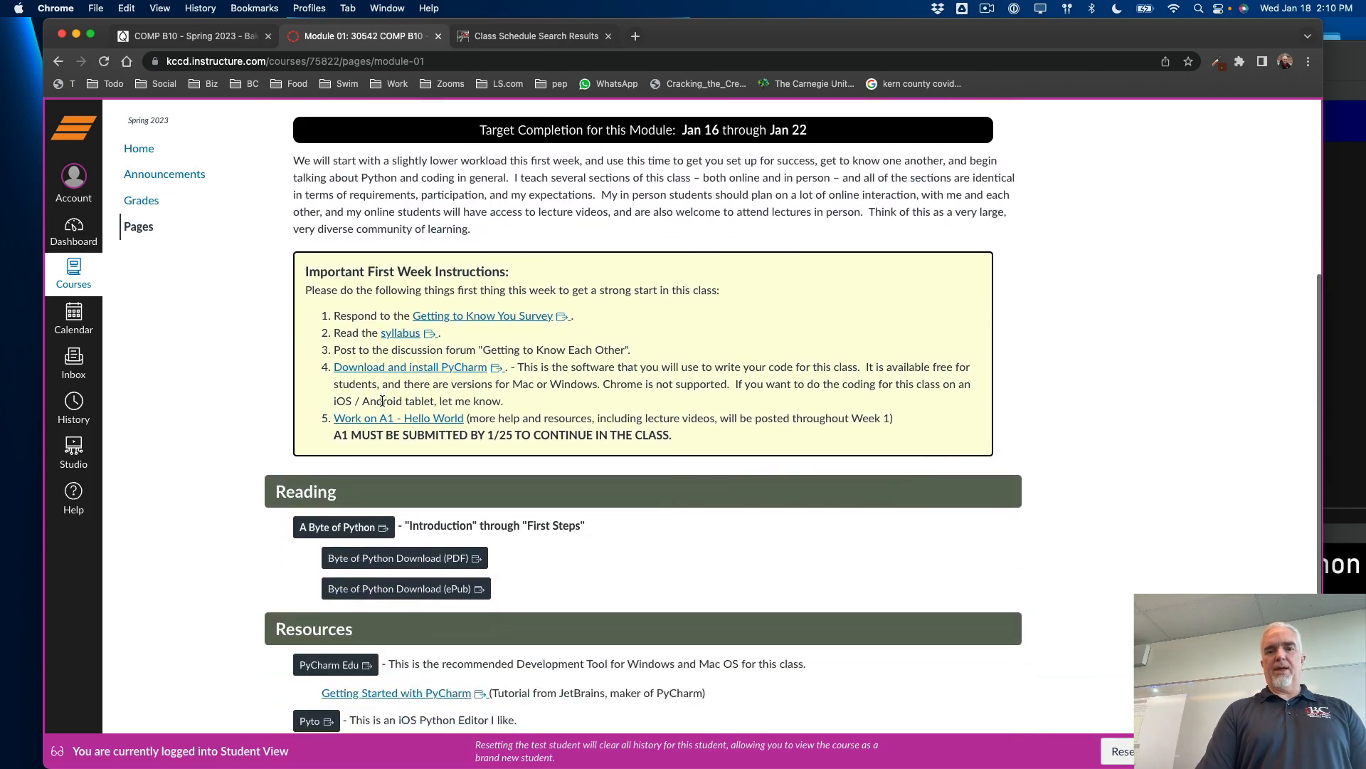
scroll(down, 3)
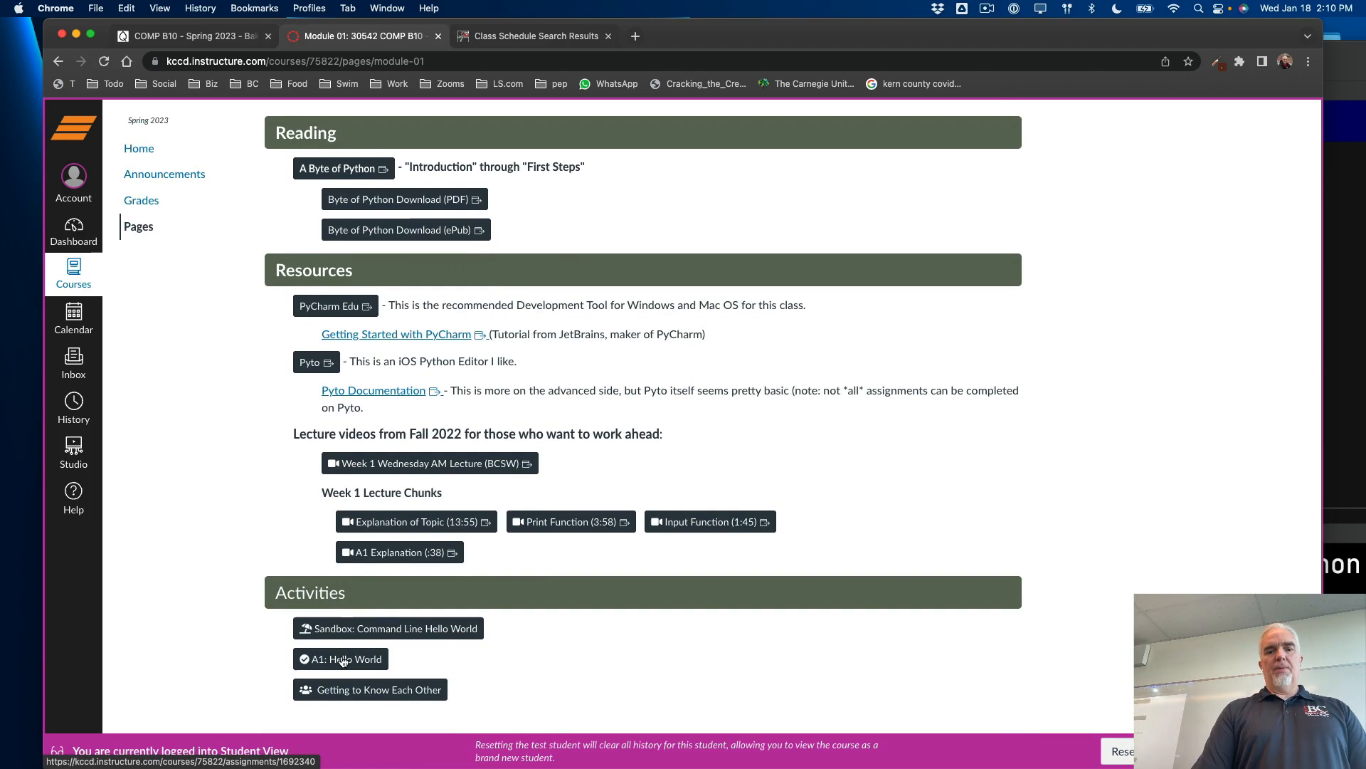
click(340, 658)
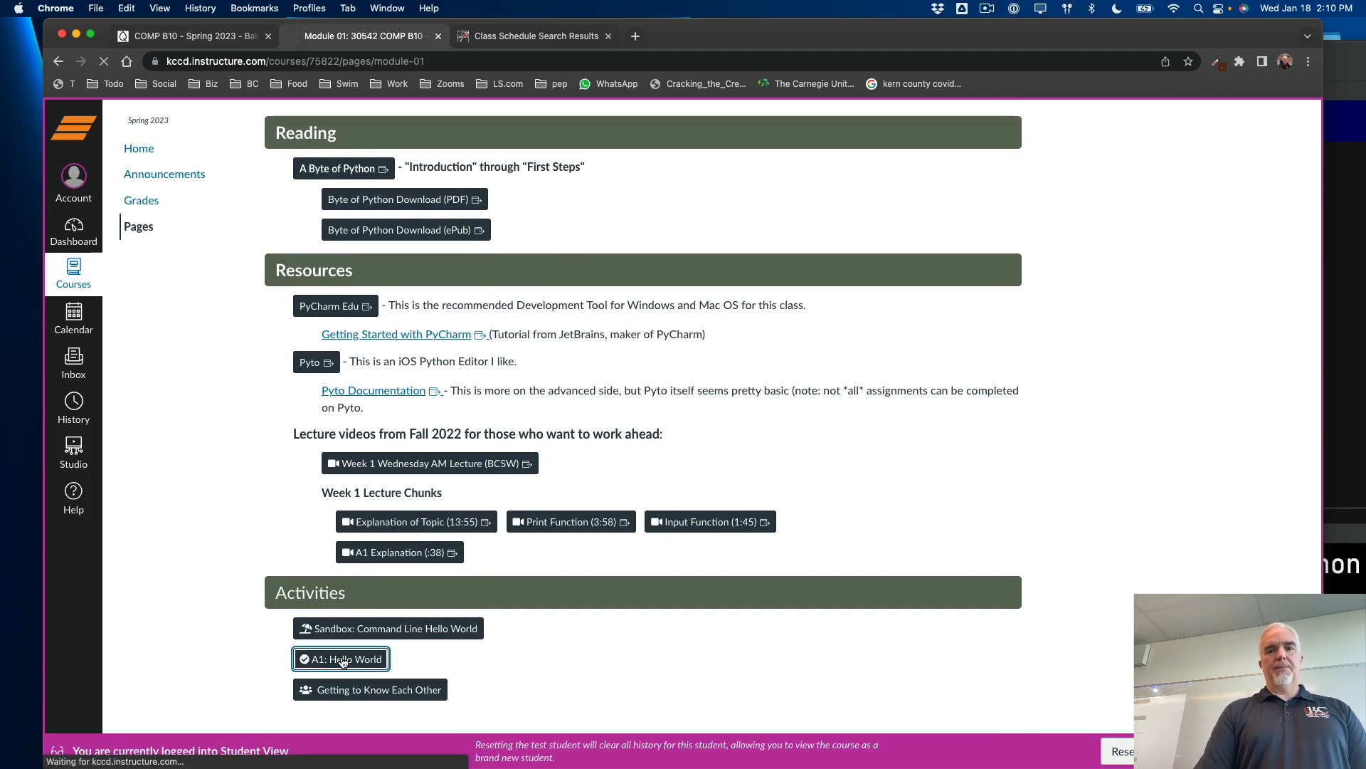
Start a new attempt on A1 - Hello World and bring up its file upload form
click(341, 658)
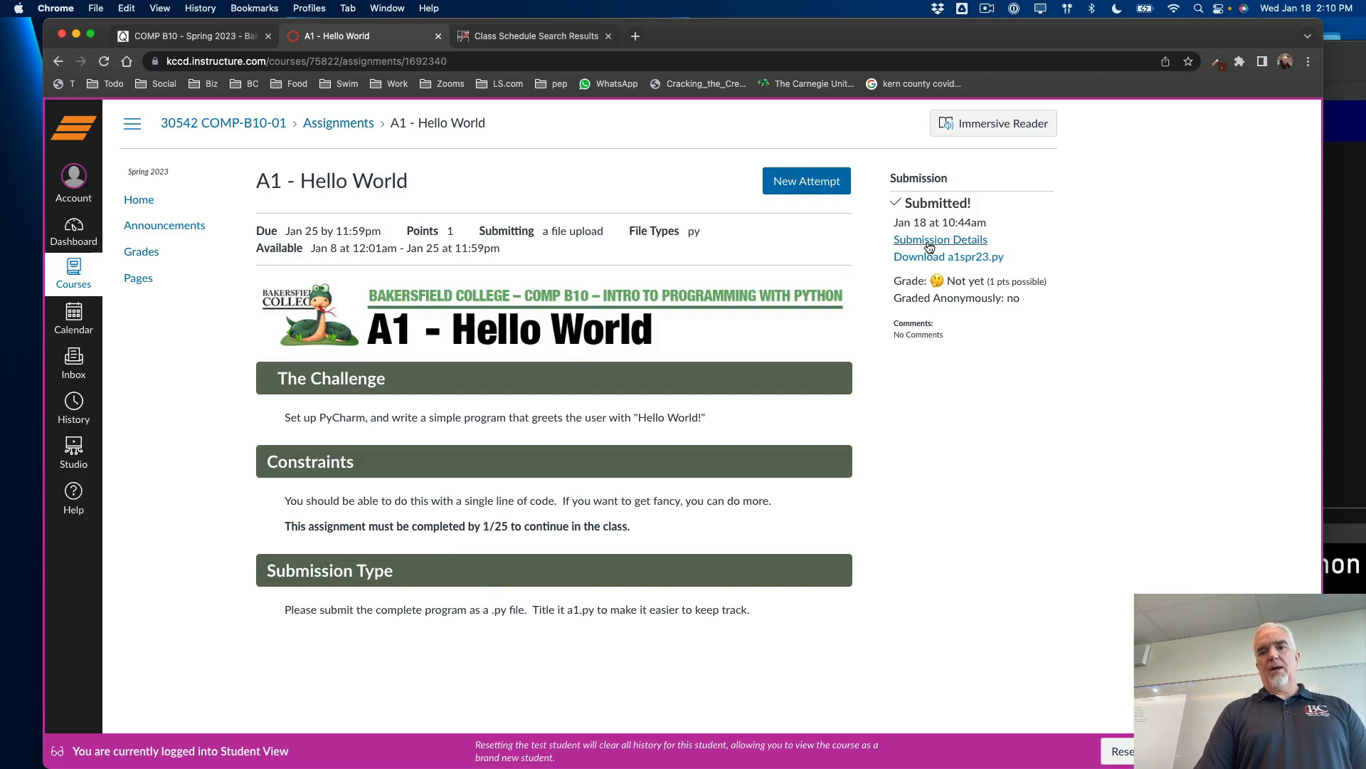
mouse_move(918, 449)
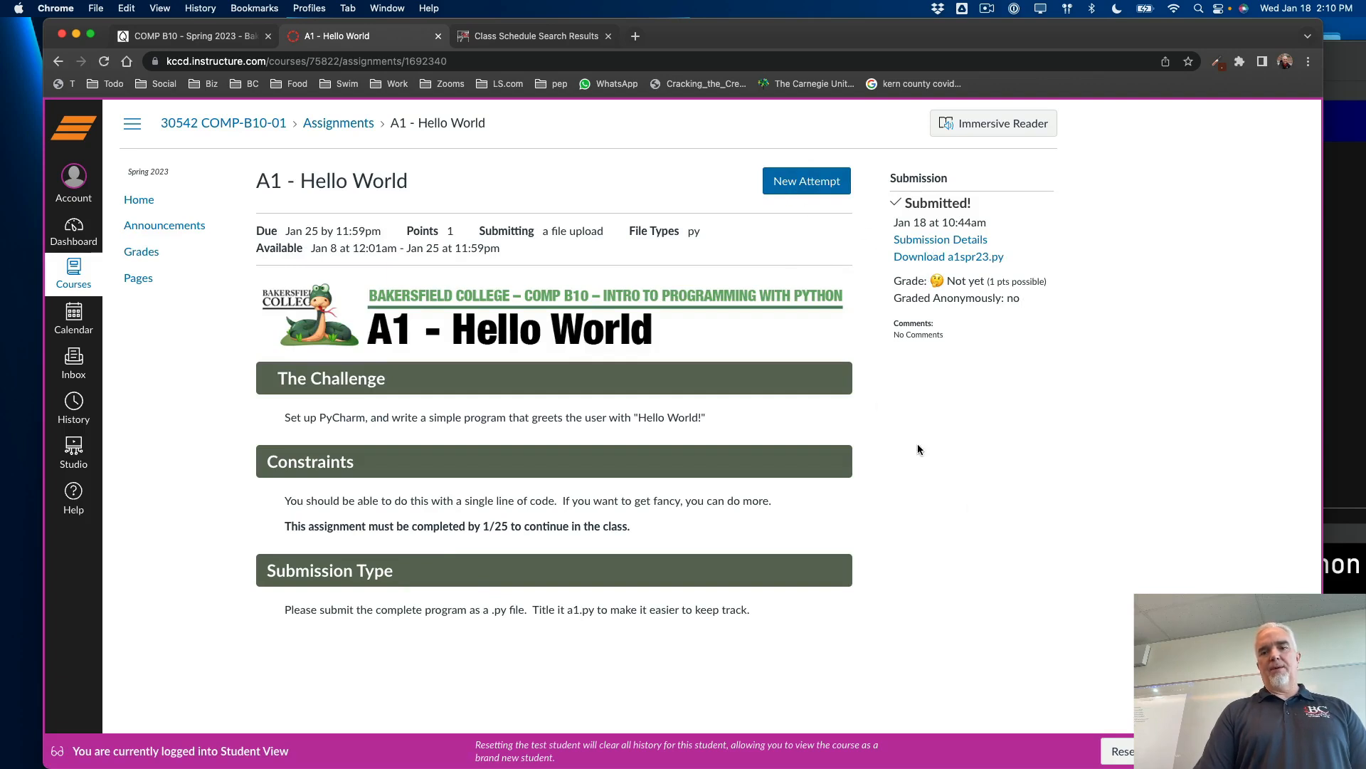
mouse_move(807, 180)
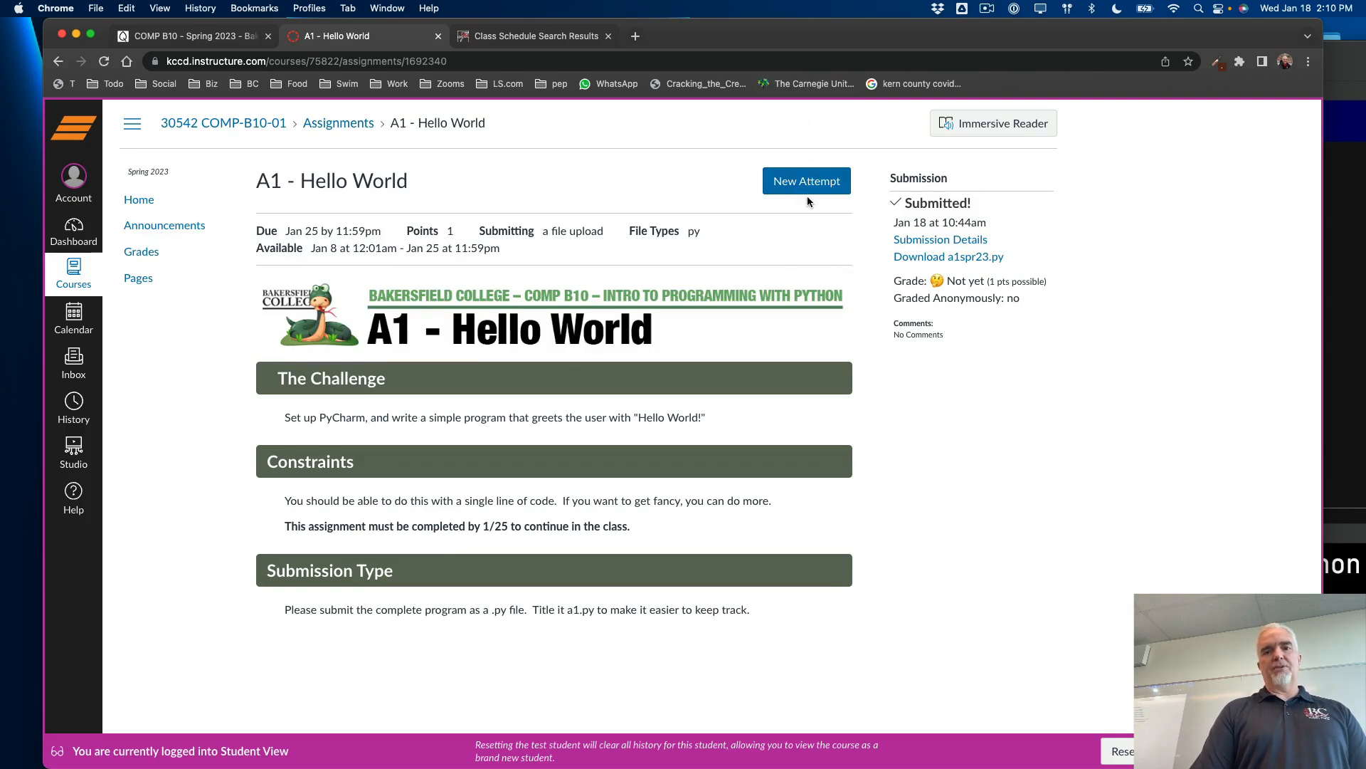
click(805, 180)
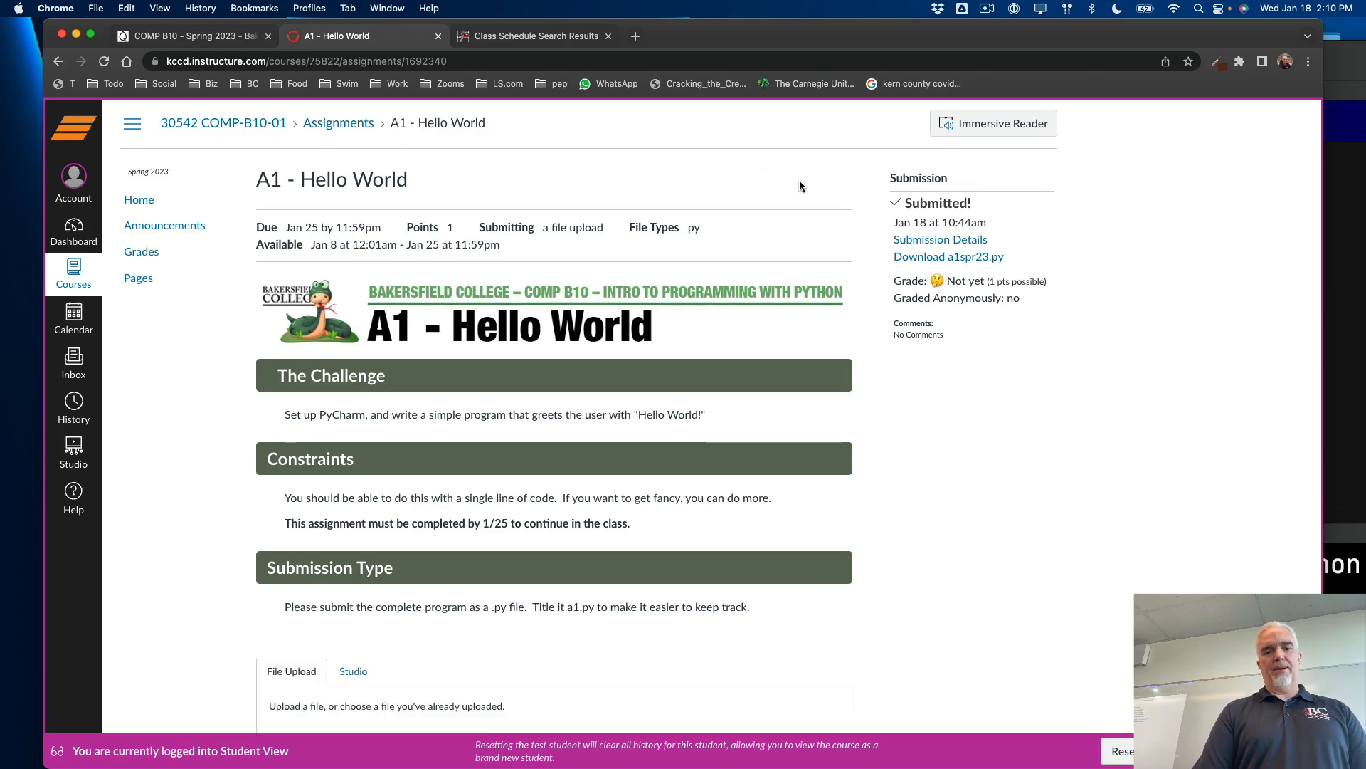
scroll(down, 3)
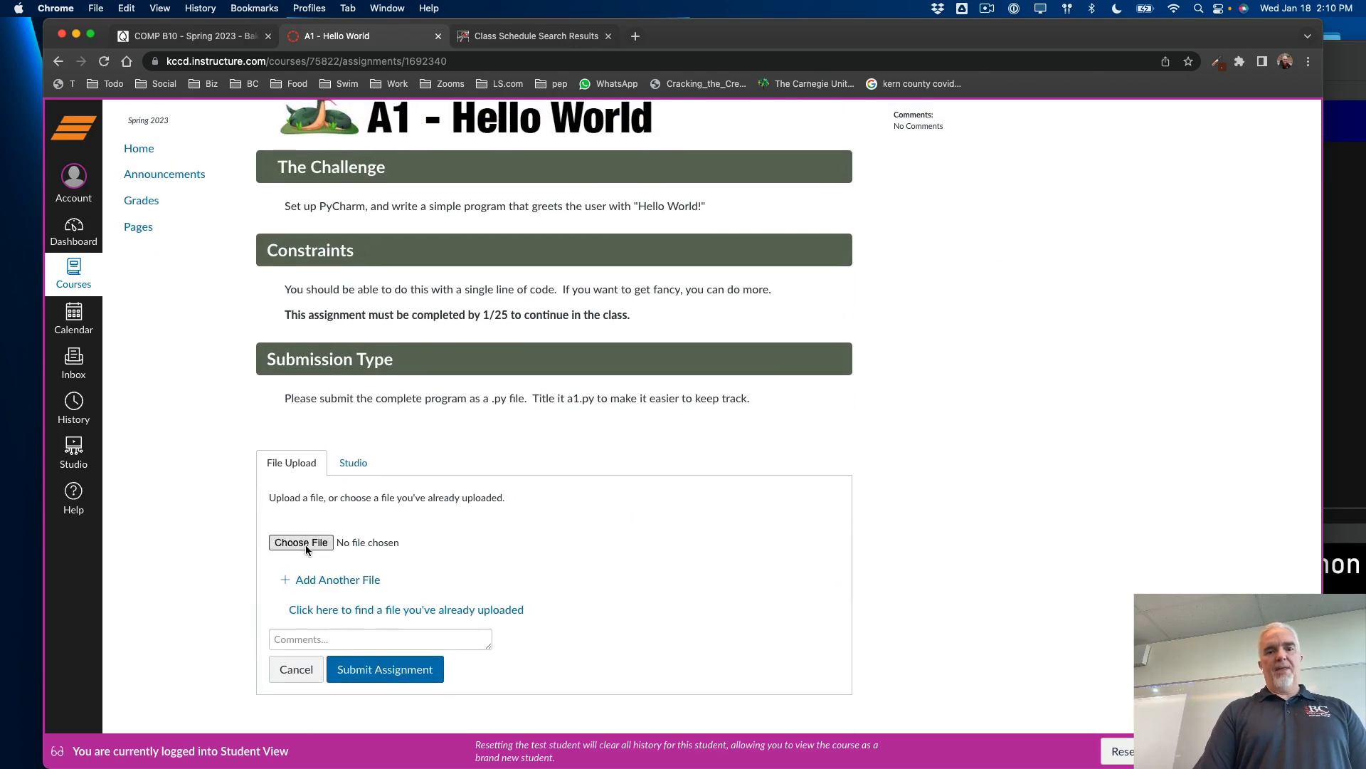
Attach a1.py from the Desktop and submit the A1 assignment
click(301, 542)
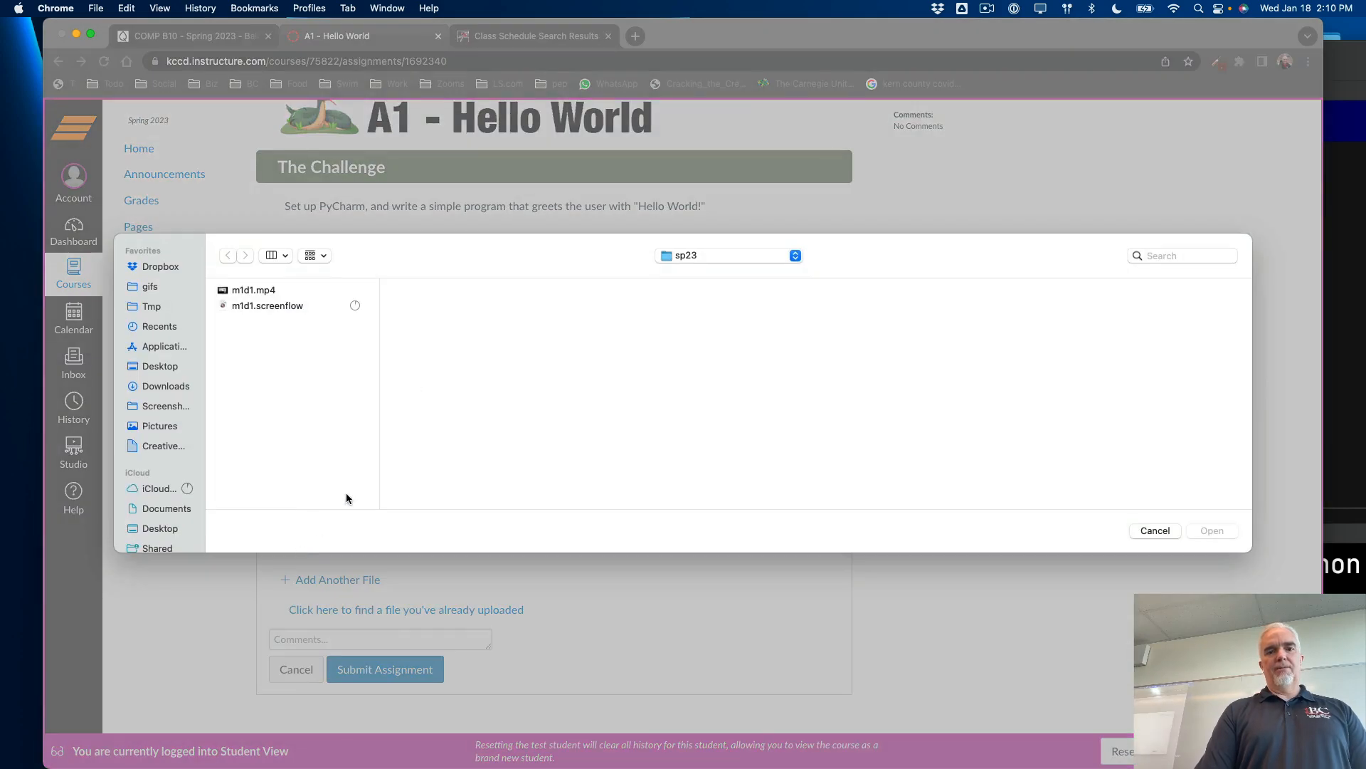
mouse_move(159, 361)
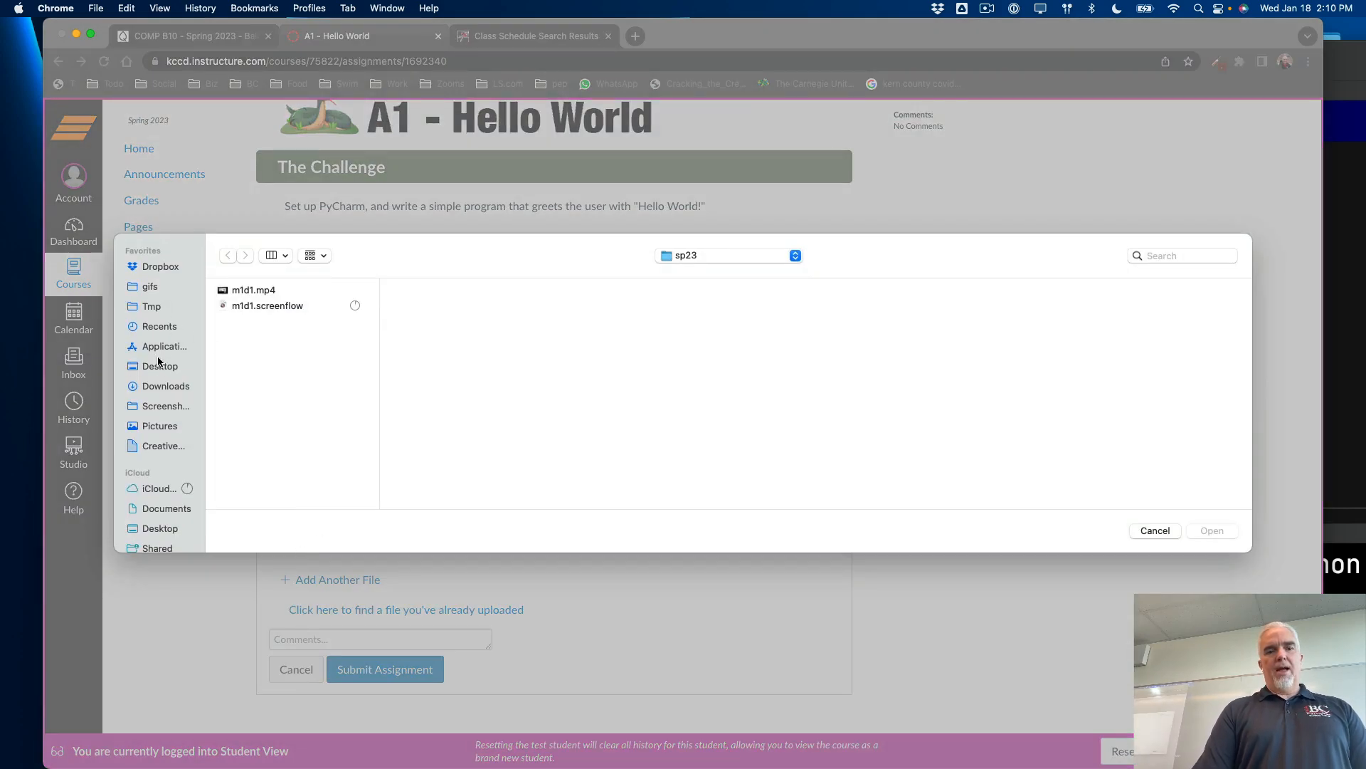
click(160, 365)
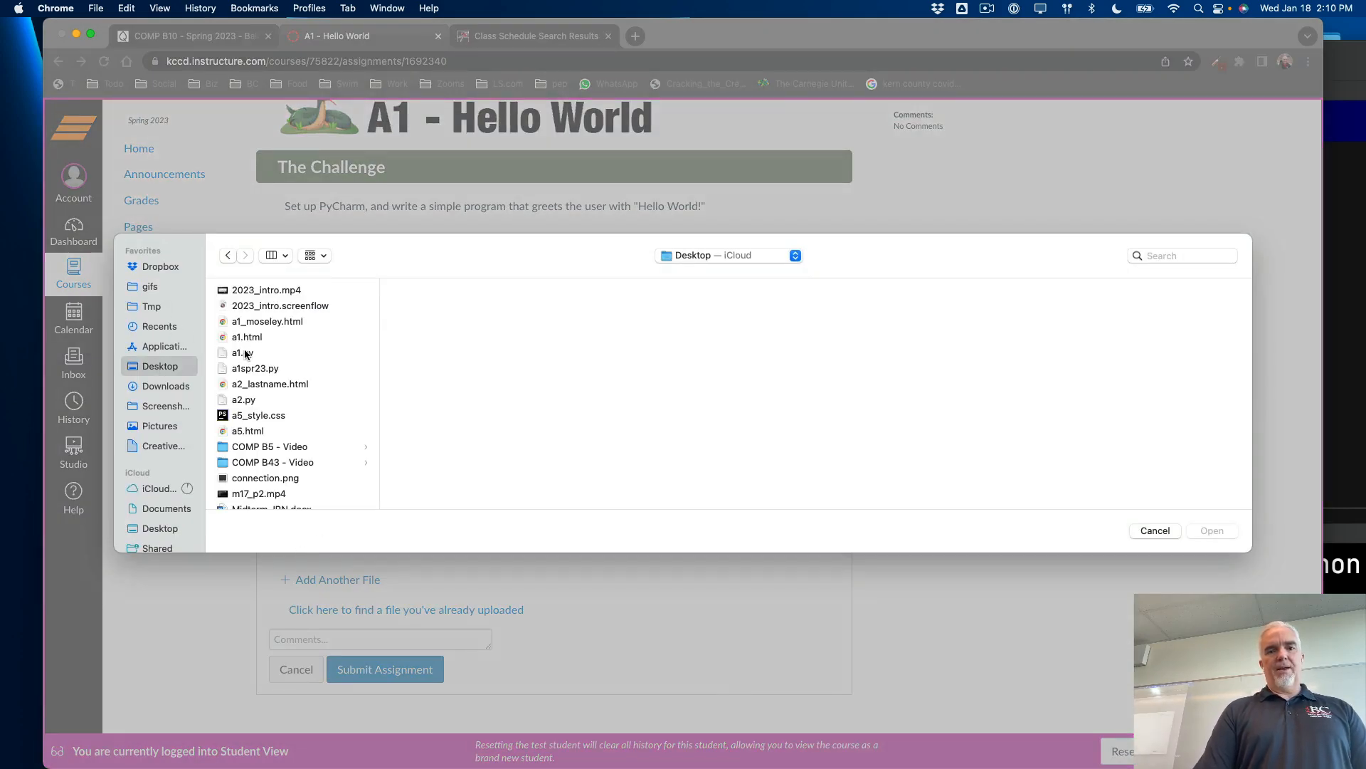
click(242, 353)
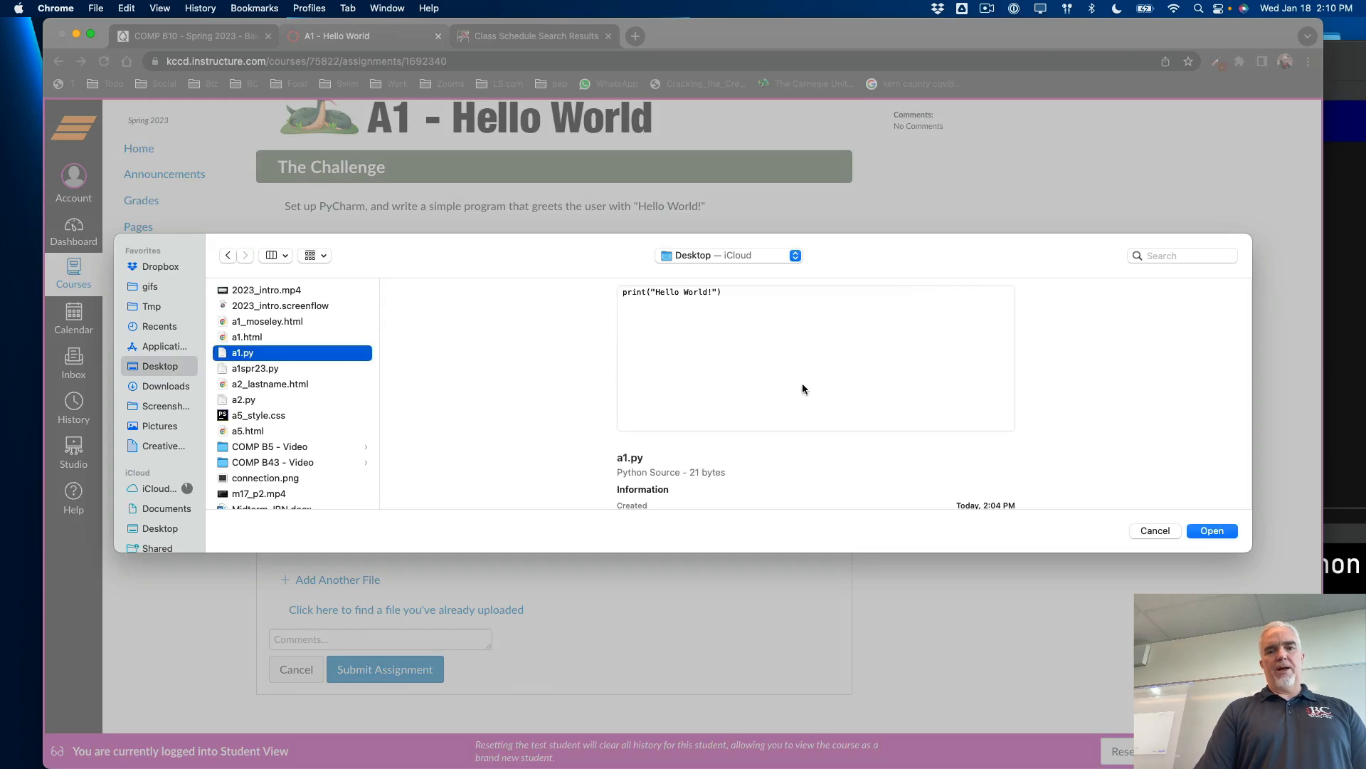
click(1211, 531)
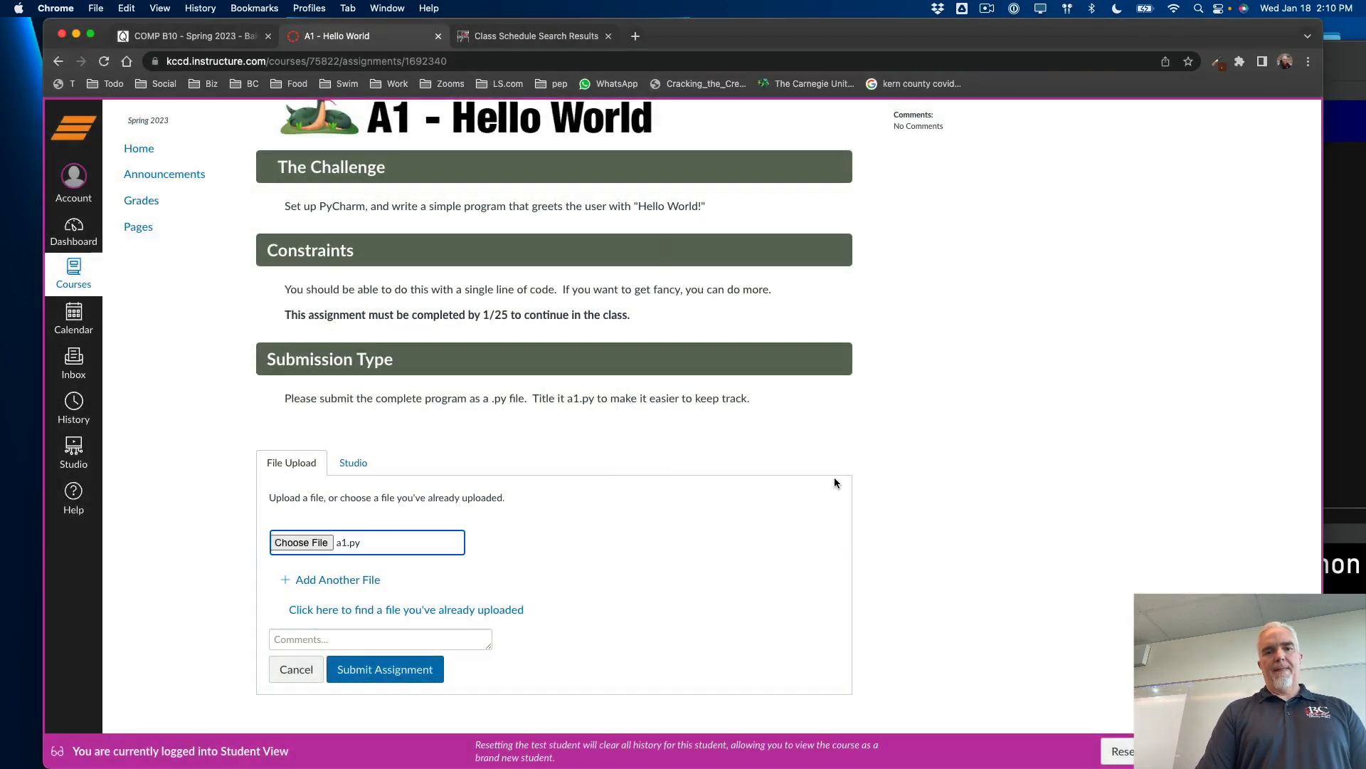
click(384, 668)
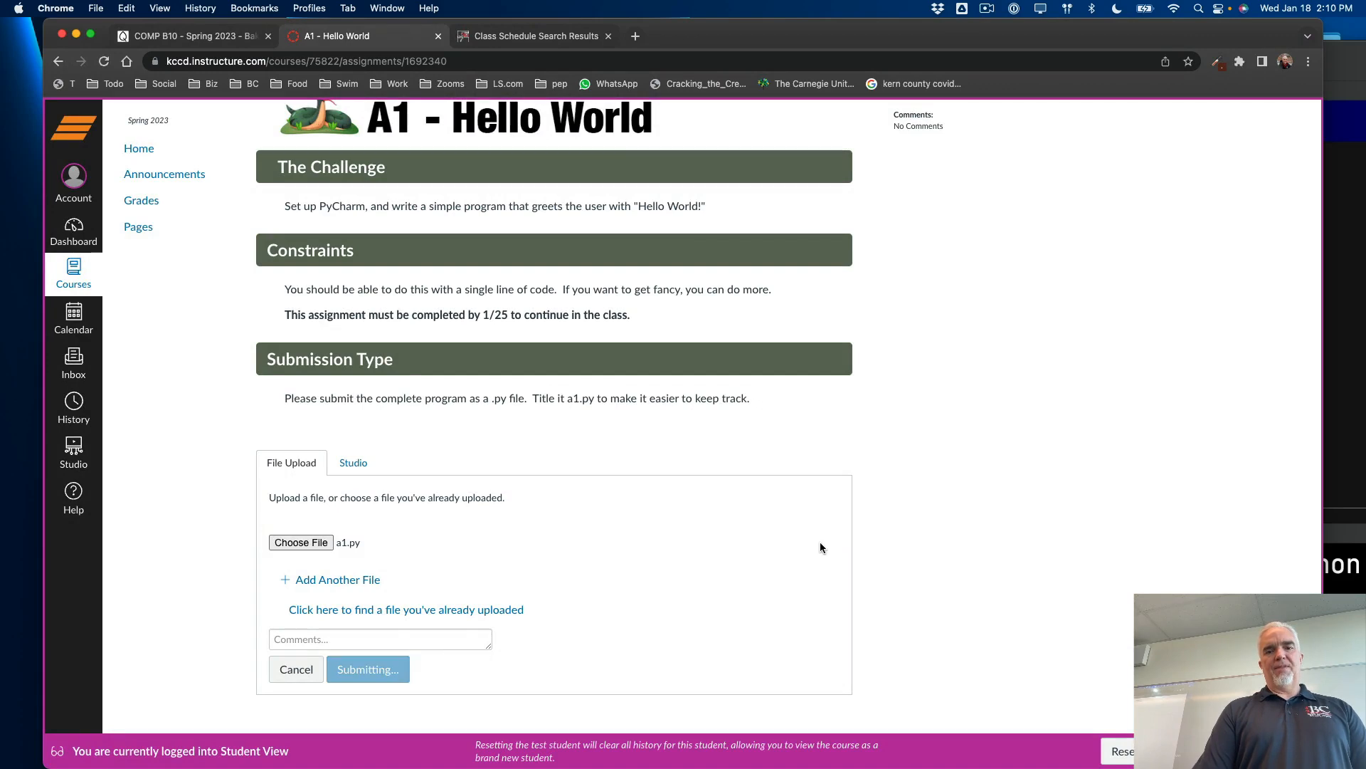
click(367, 668)
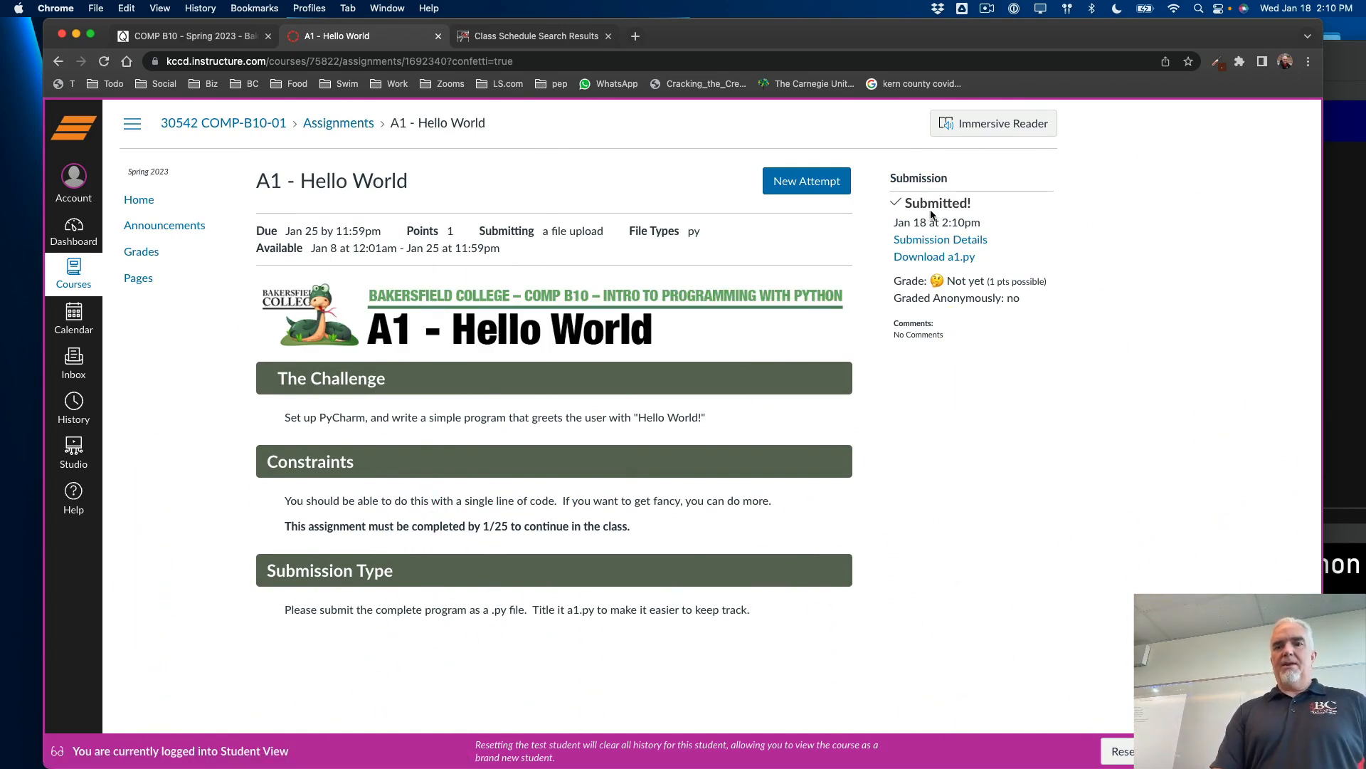
mouse_move(985, 224)
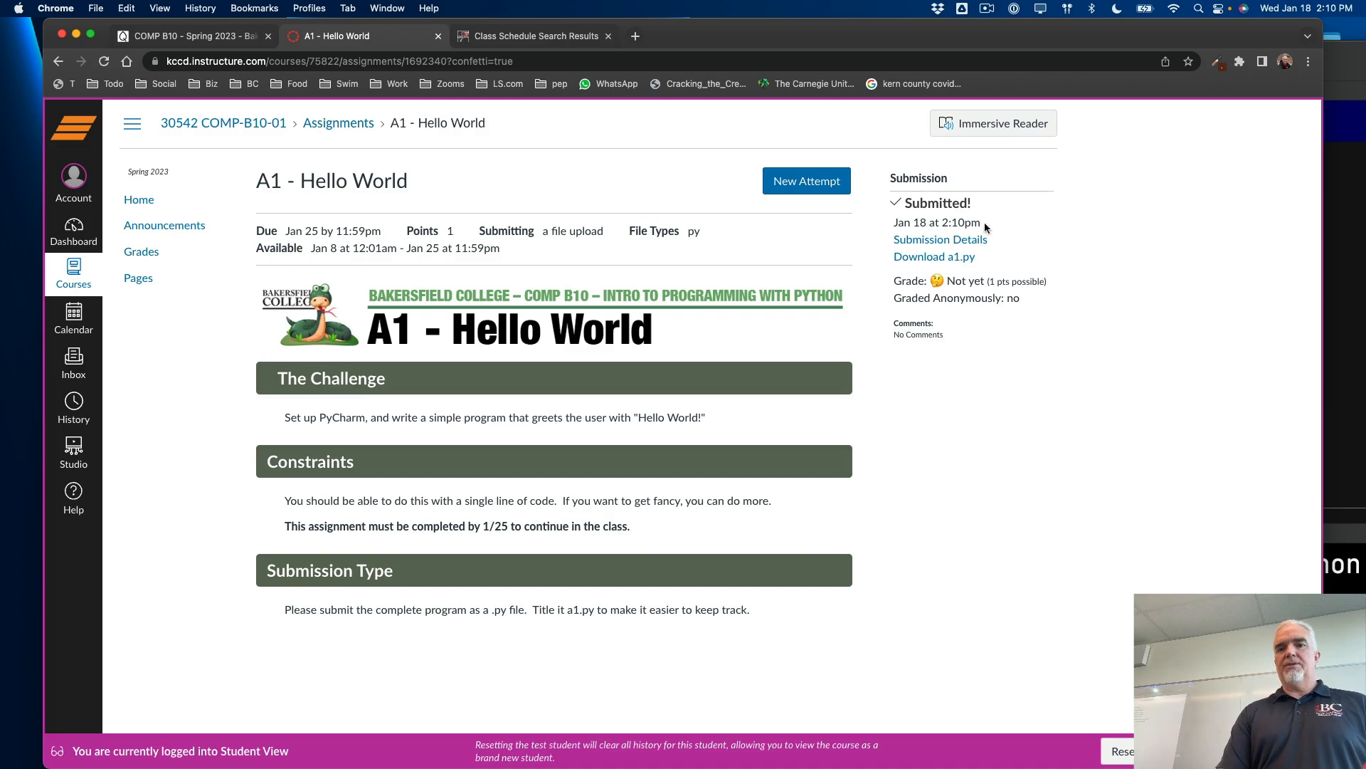
mouse_move(933, 256)
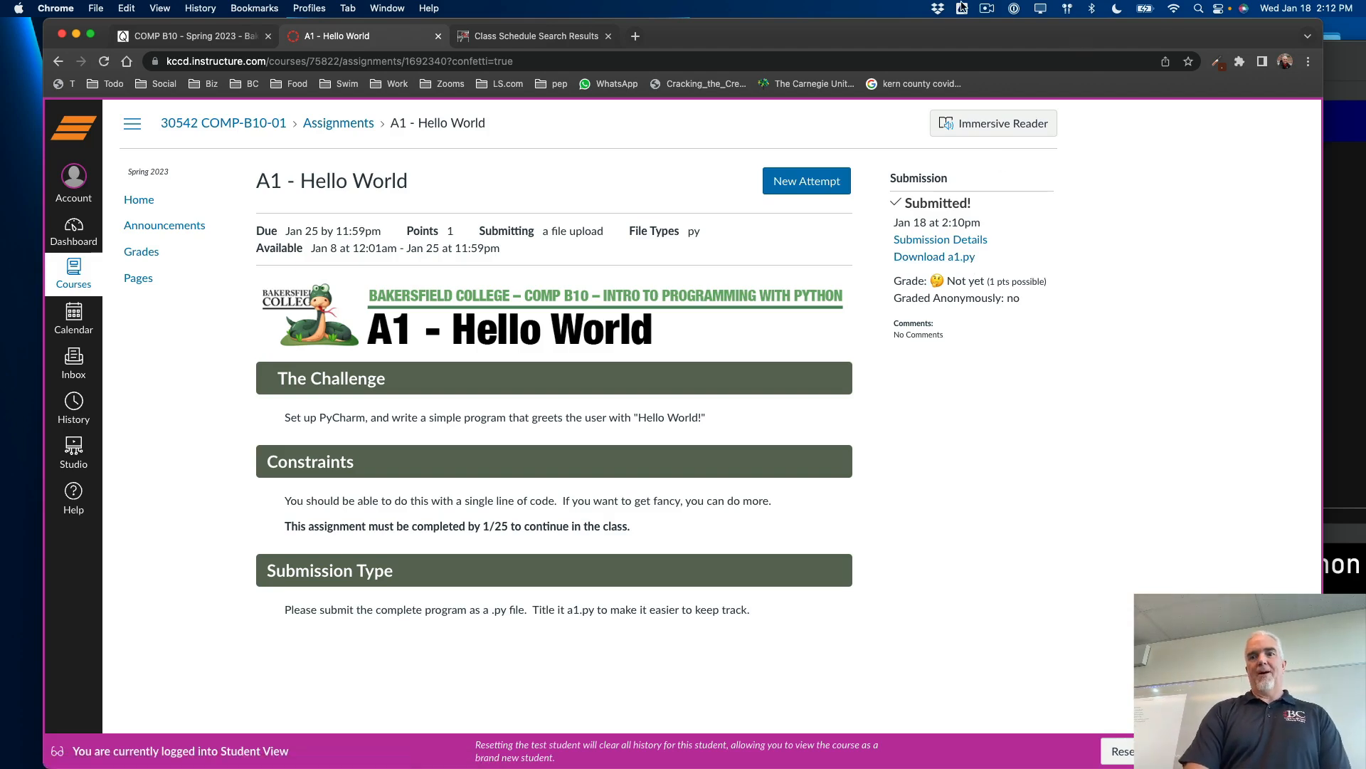
click(988, 8)
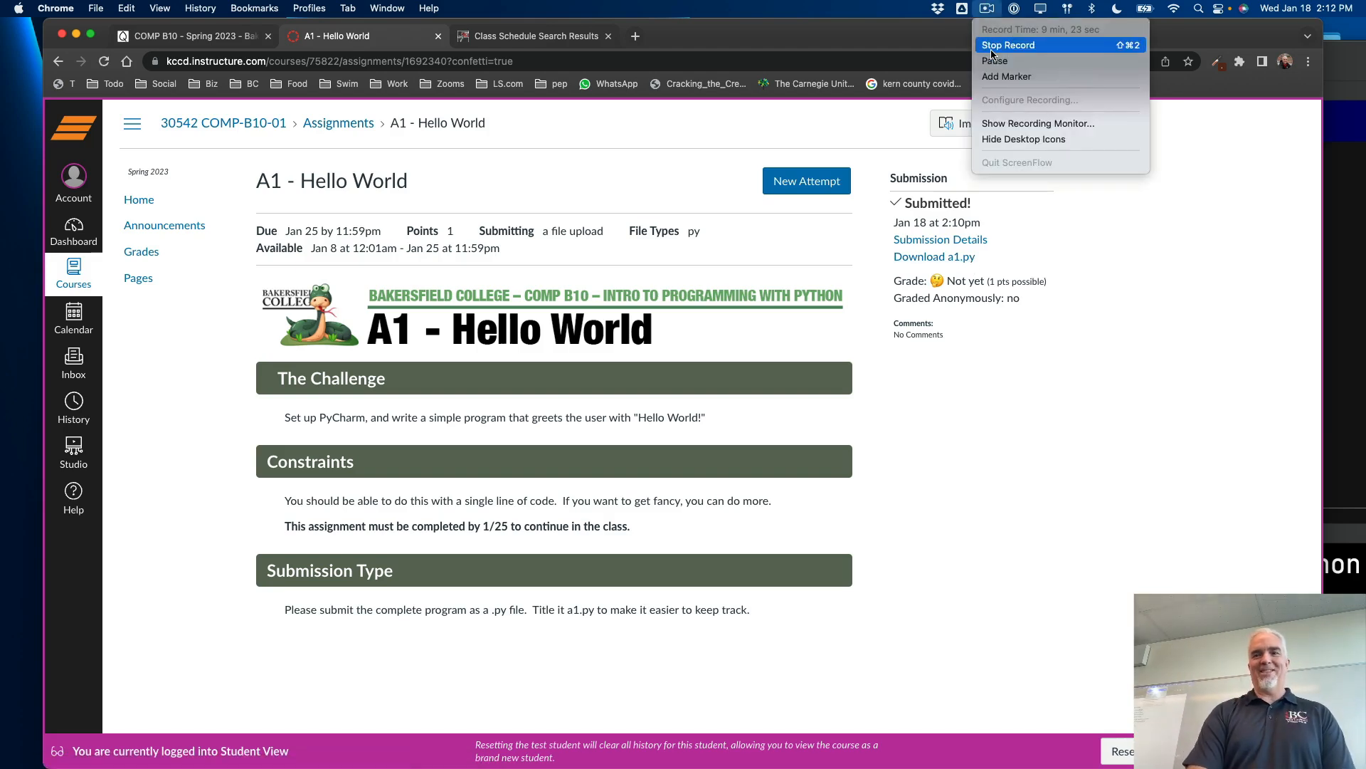